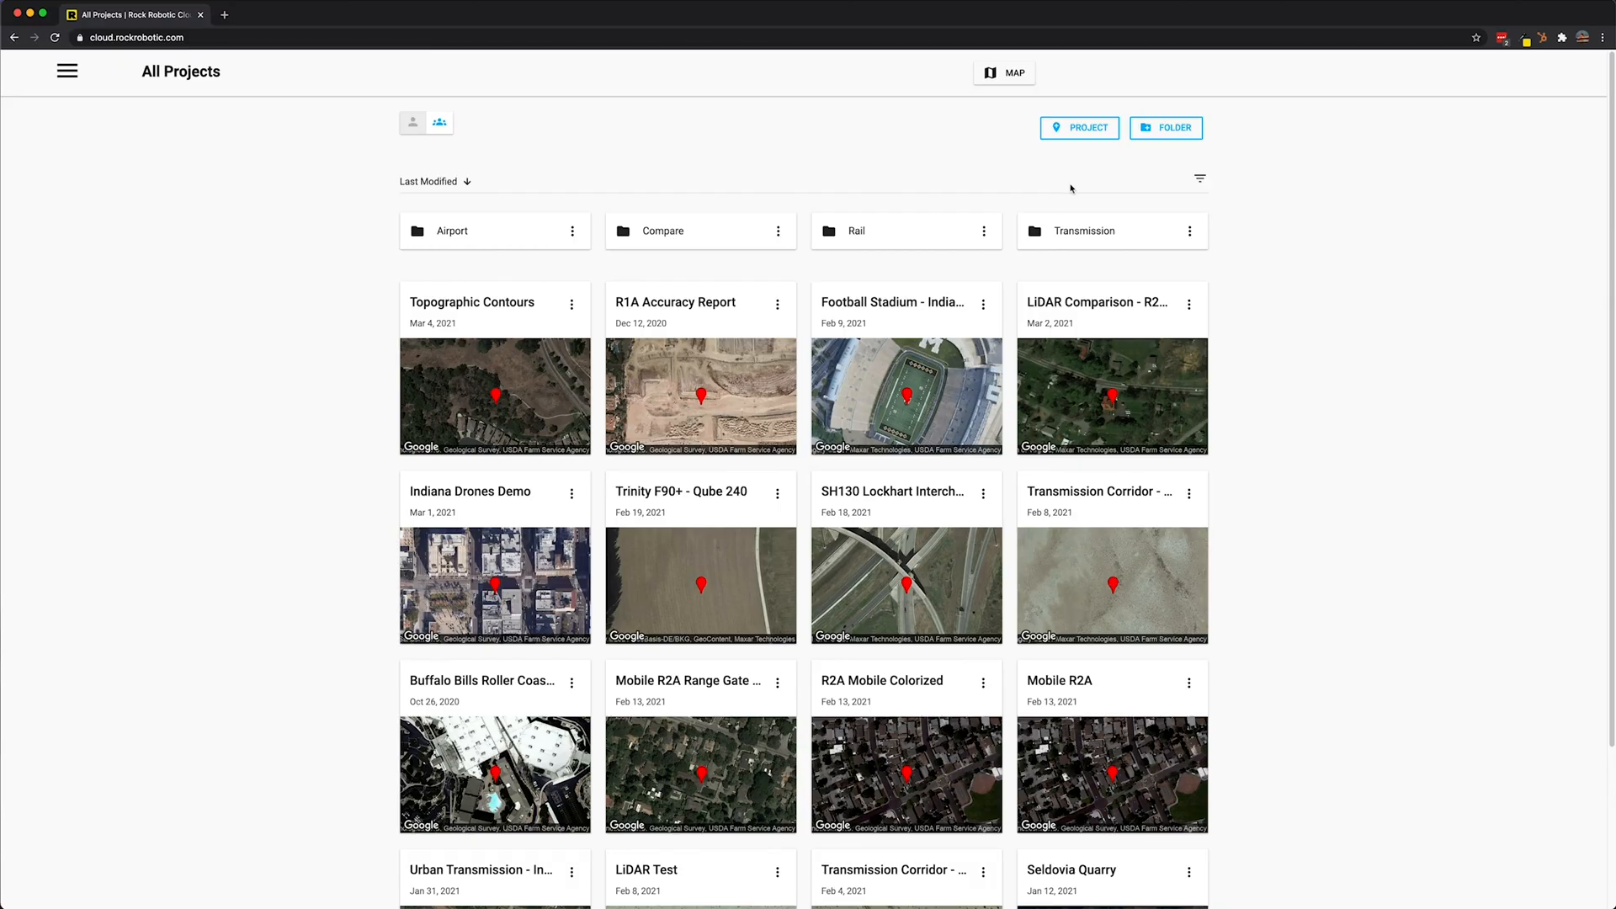
Begin a new project and locate it at San Diego, CA via the address search
left_click(1079, 128)
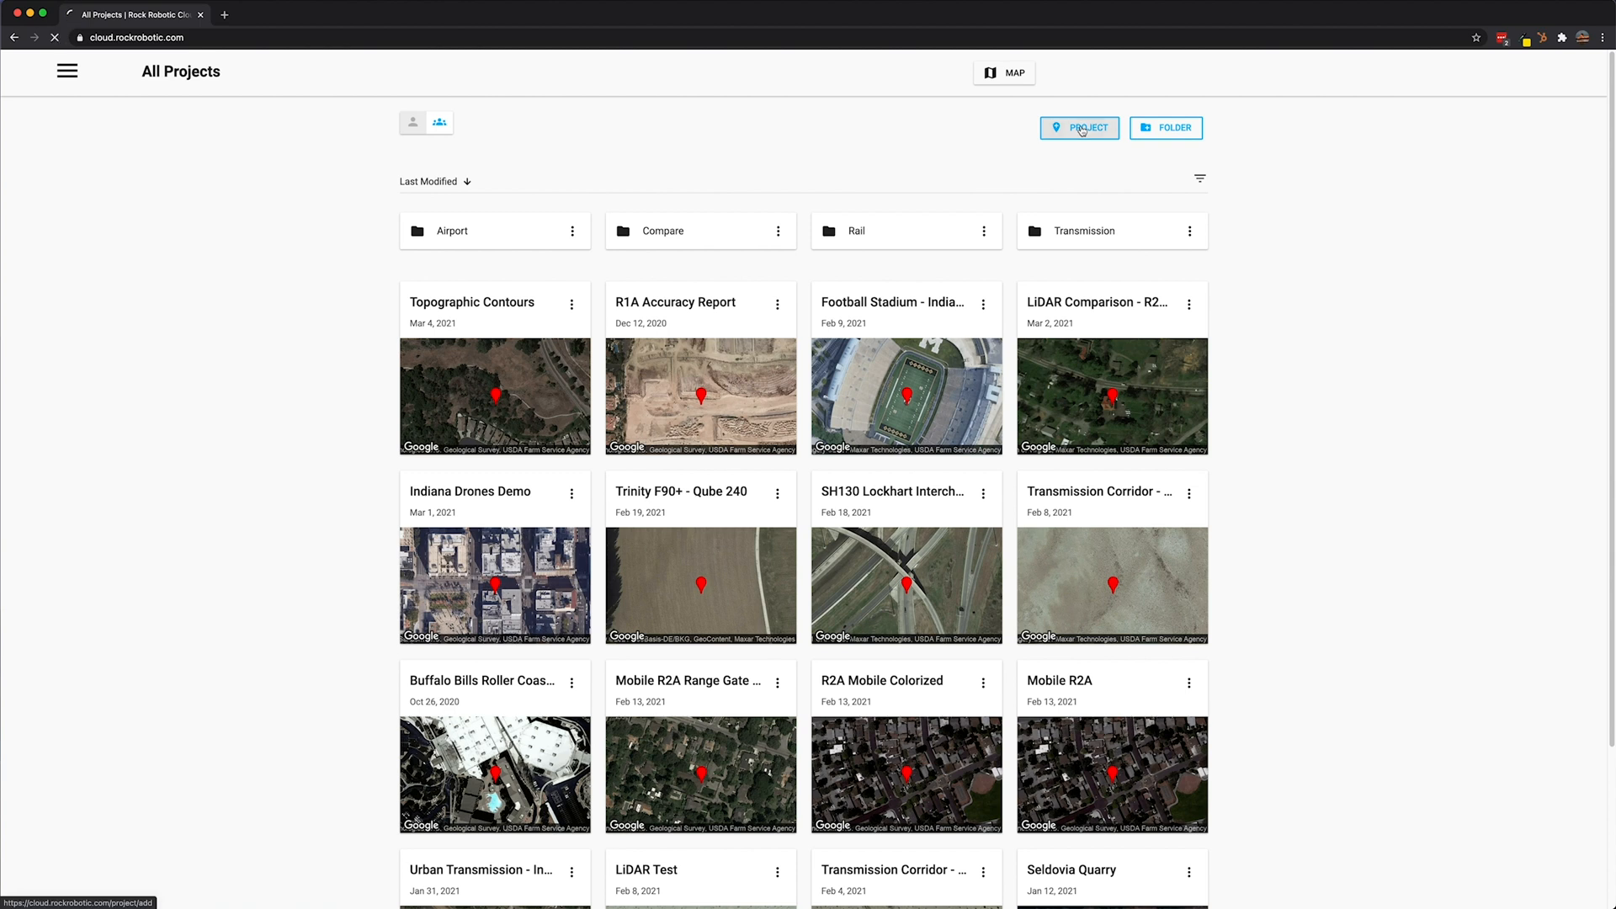
left_click(1079, 128)
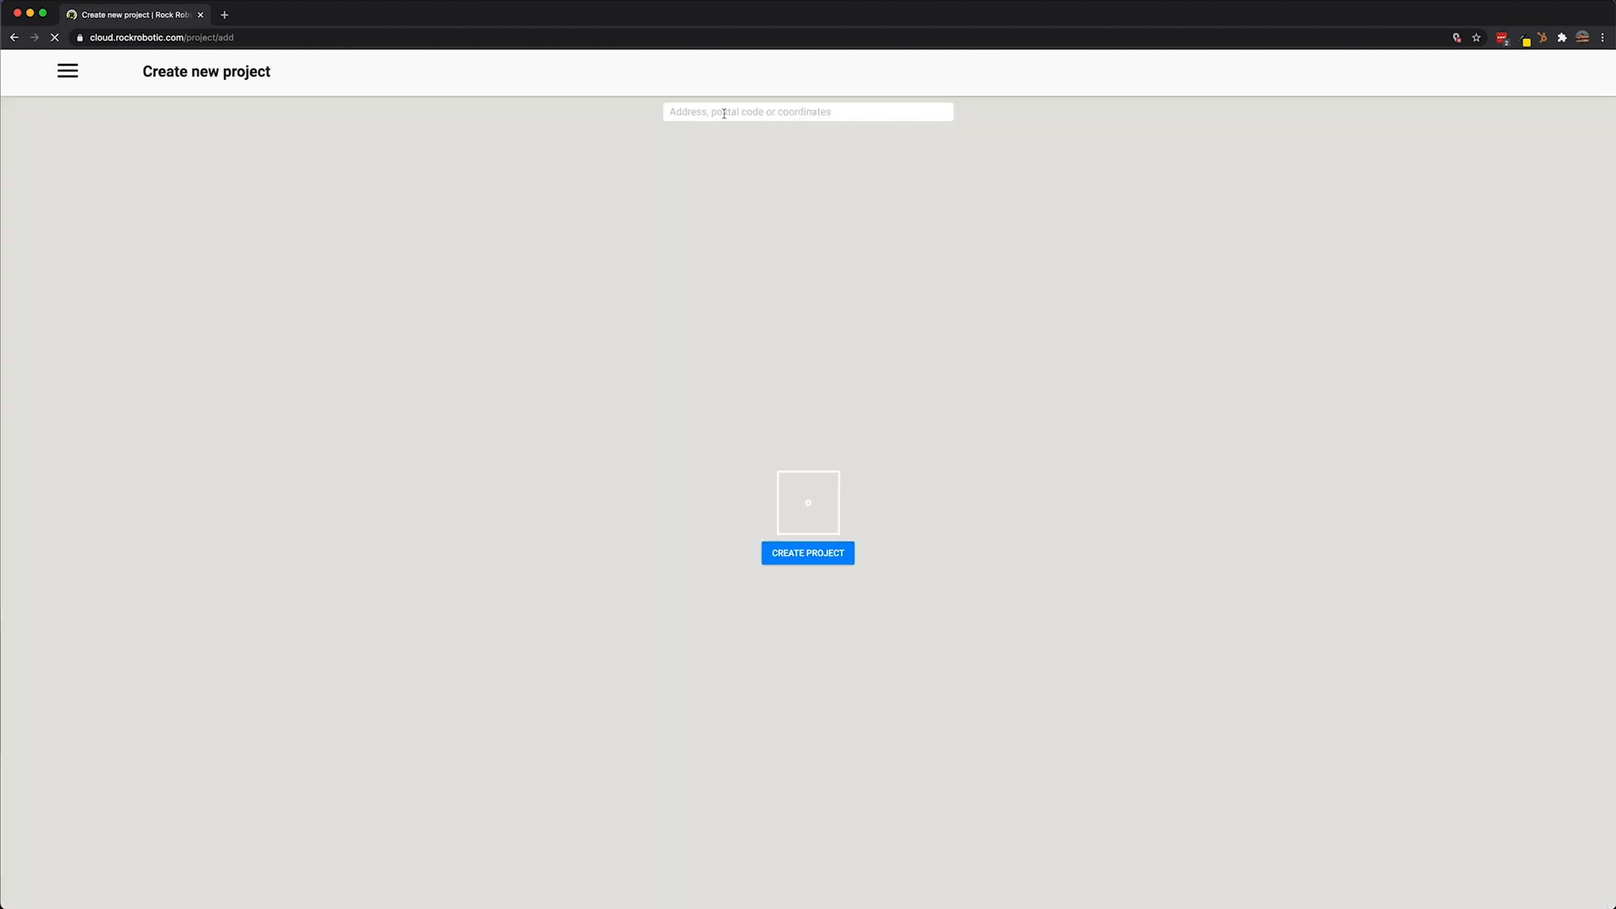
type("sandieg")
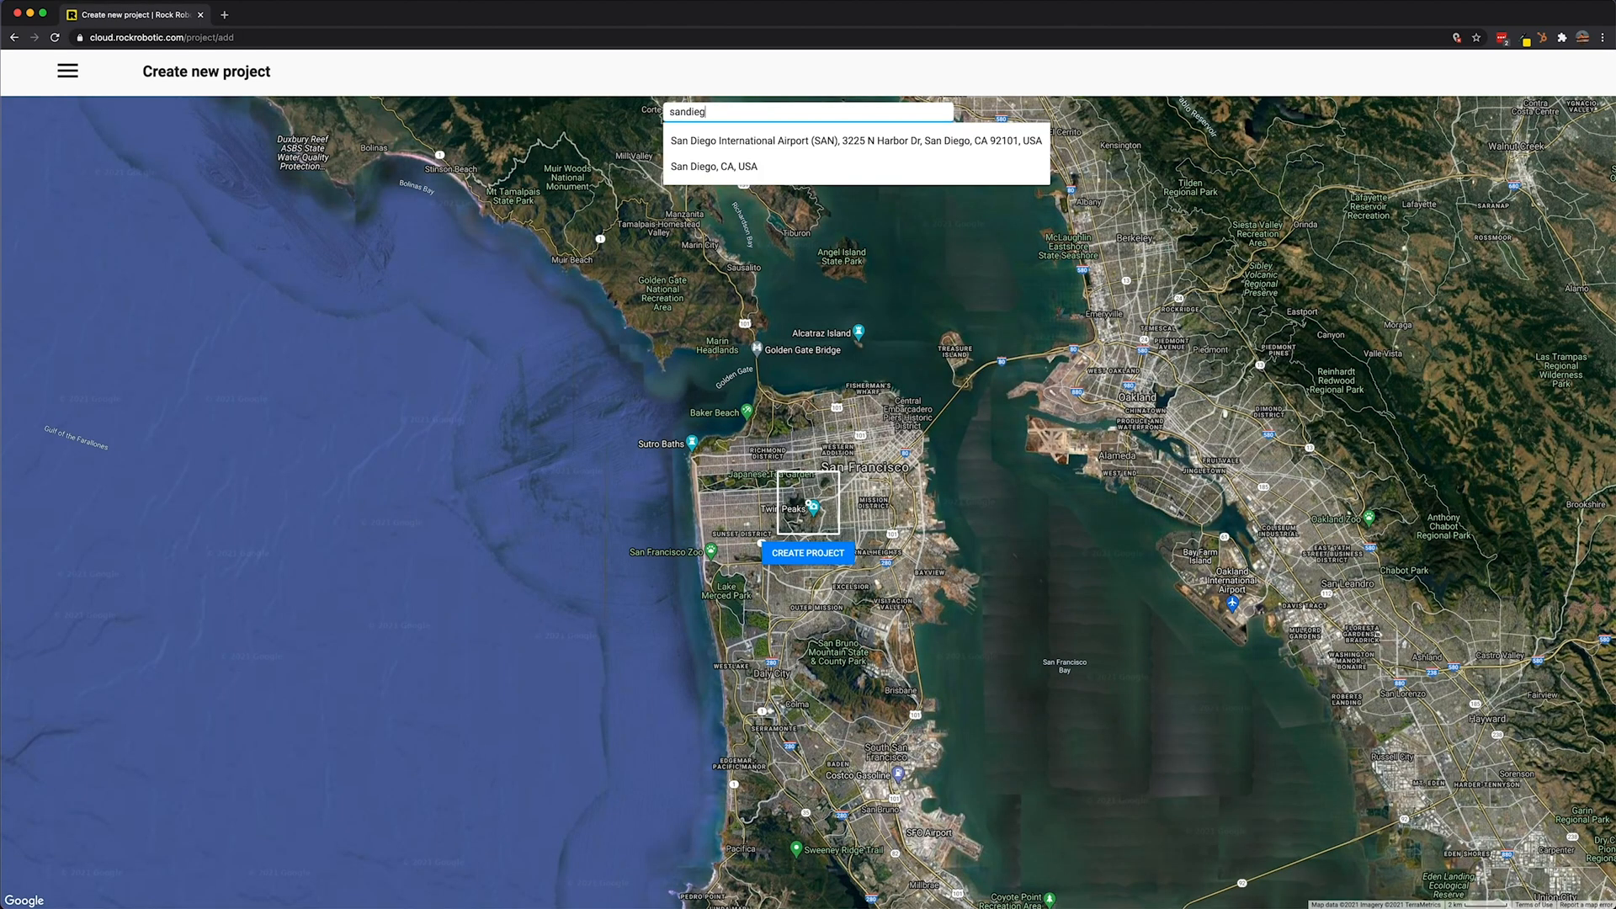
left_click(722, 167)
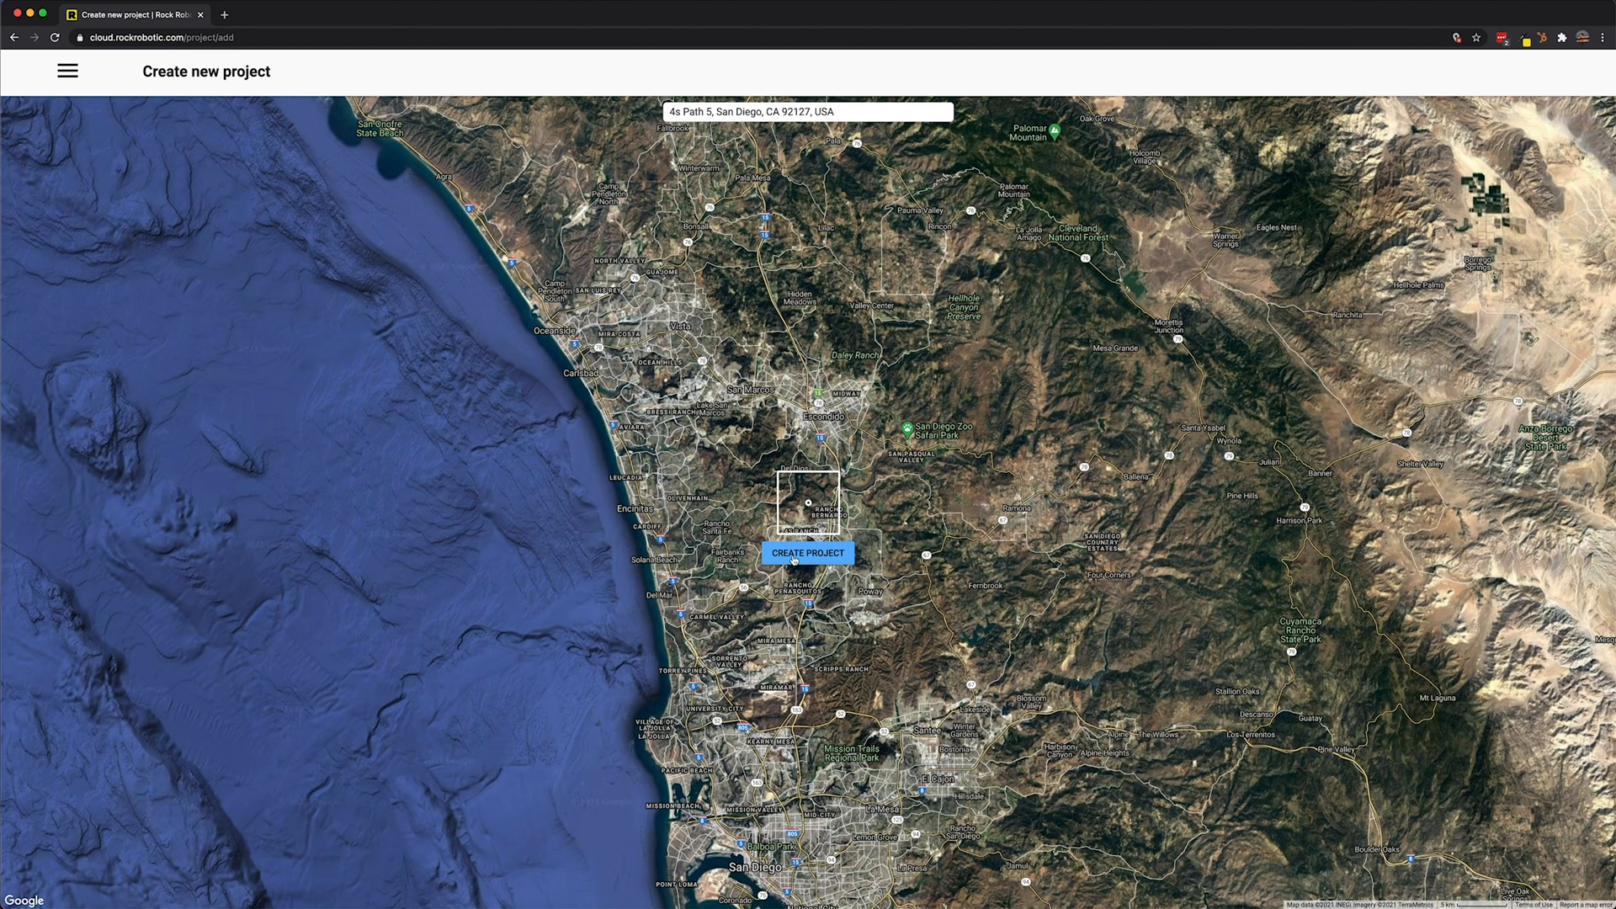
Create the project named 'ROCK Surveyor Demo' at the chosen location and continue
left_click(808, 552)
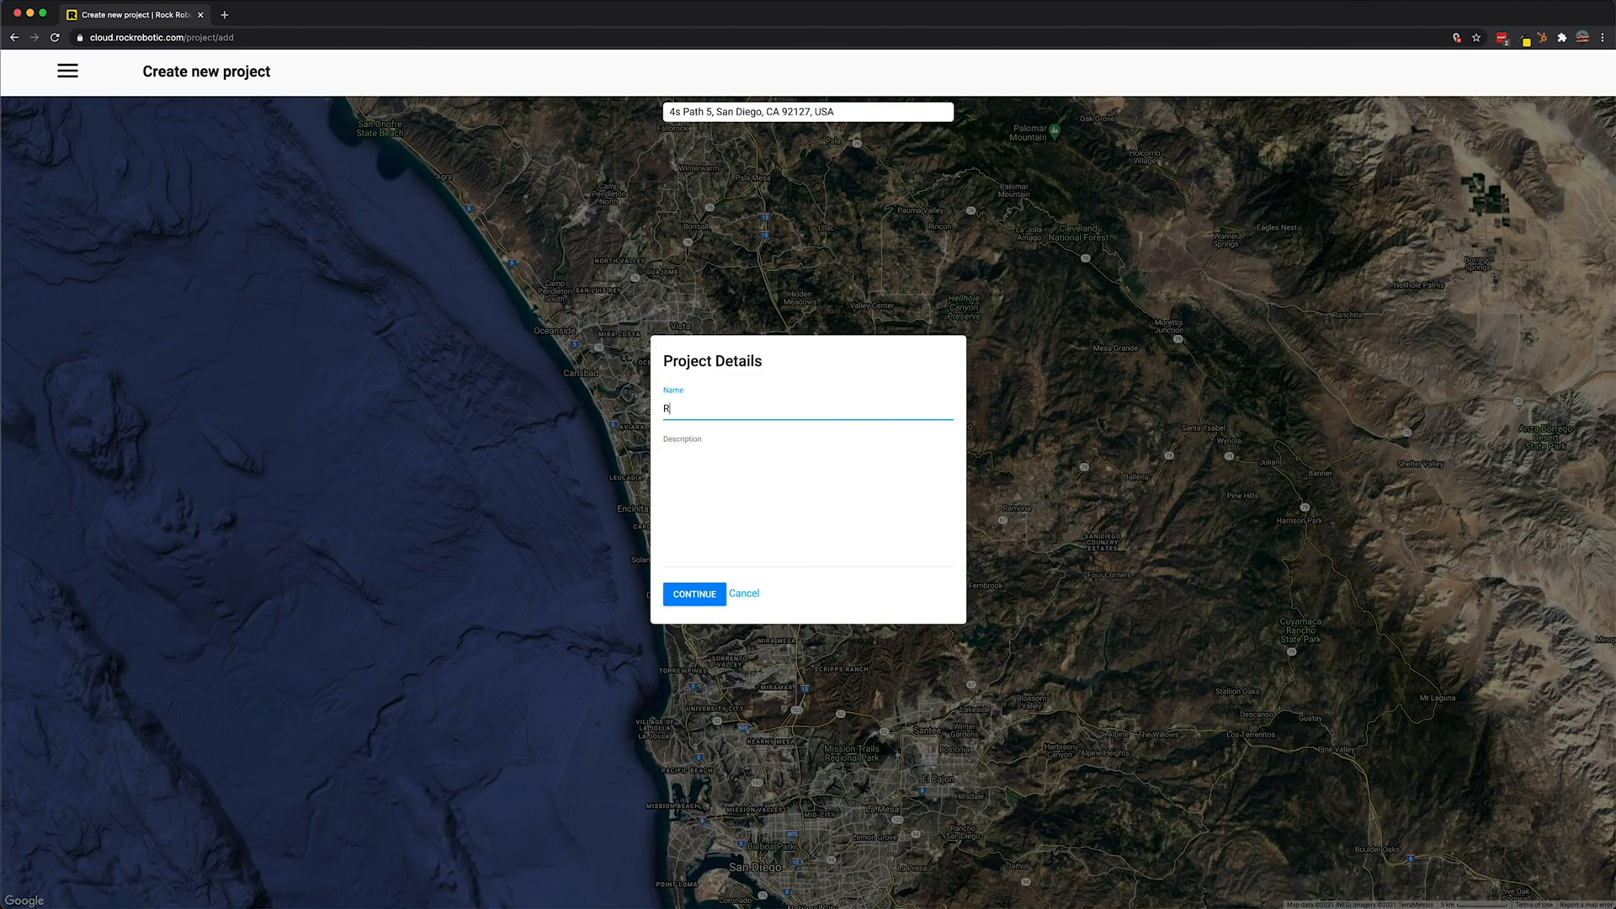
type("OCK Surveyot")
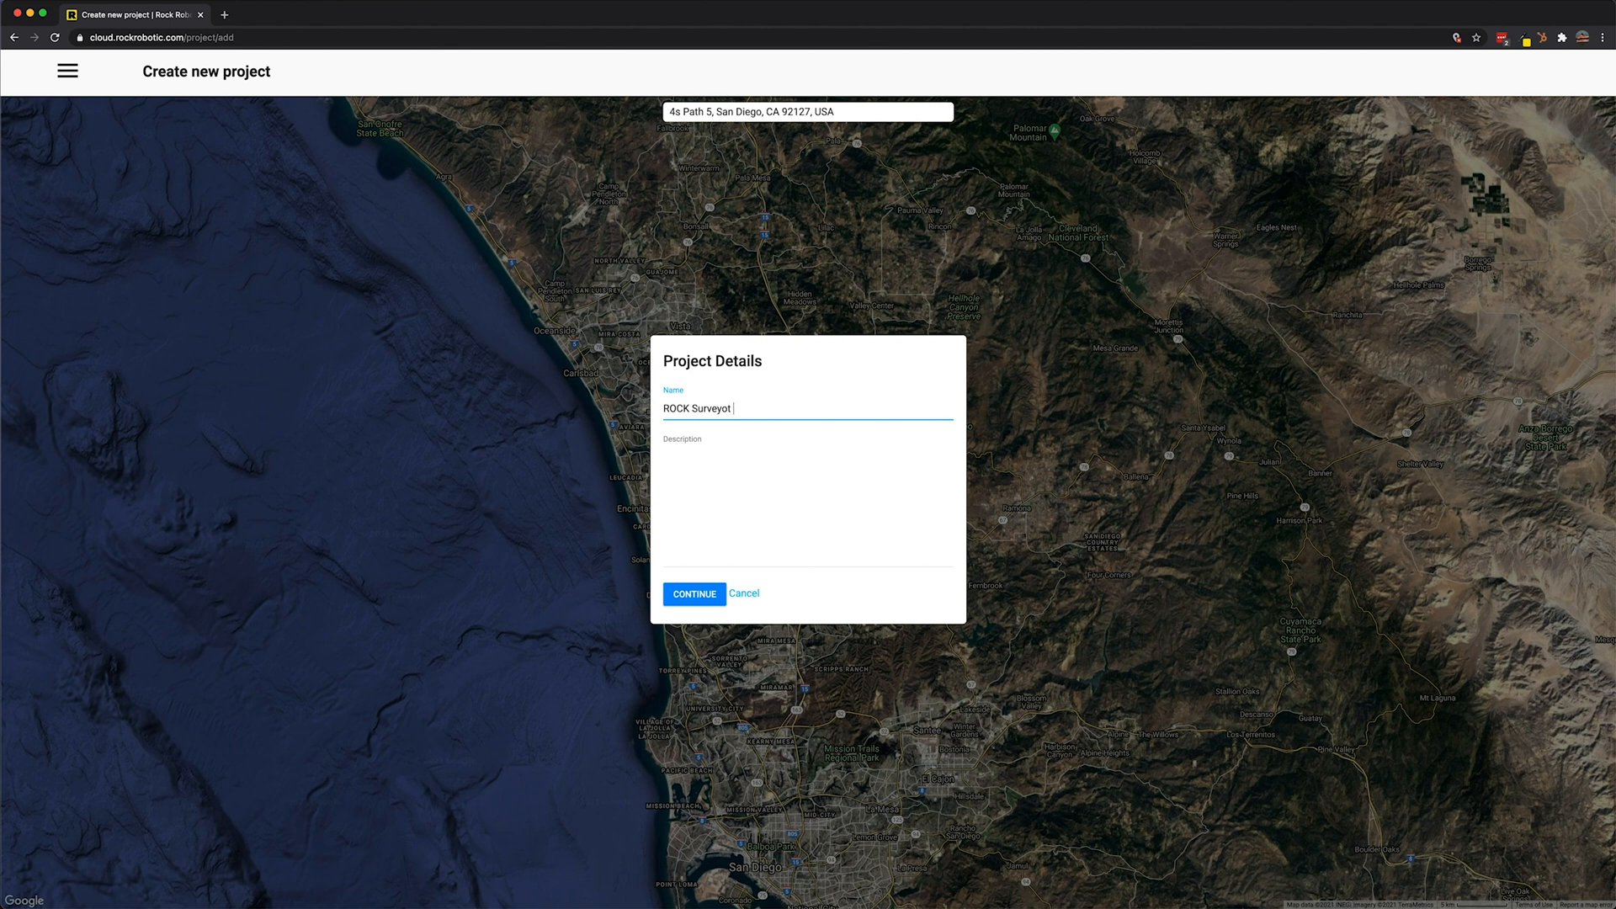
key("Backspace")
type("r Demo")
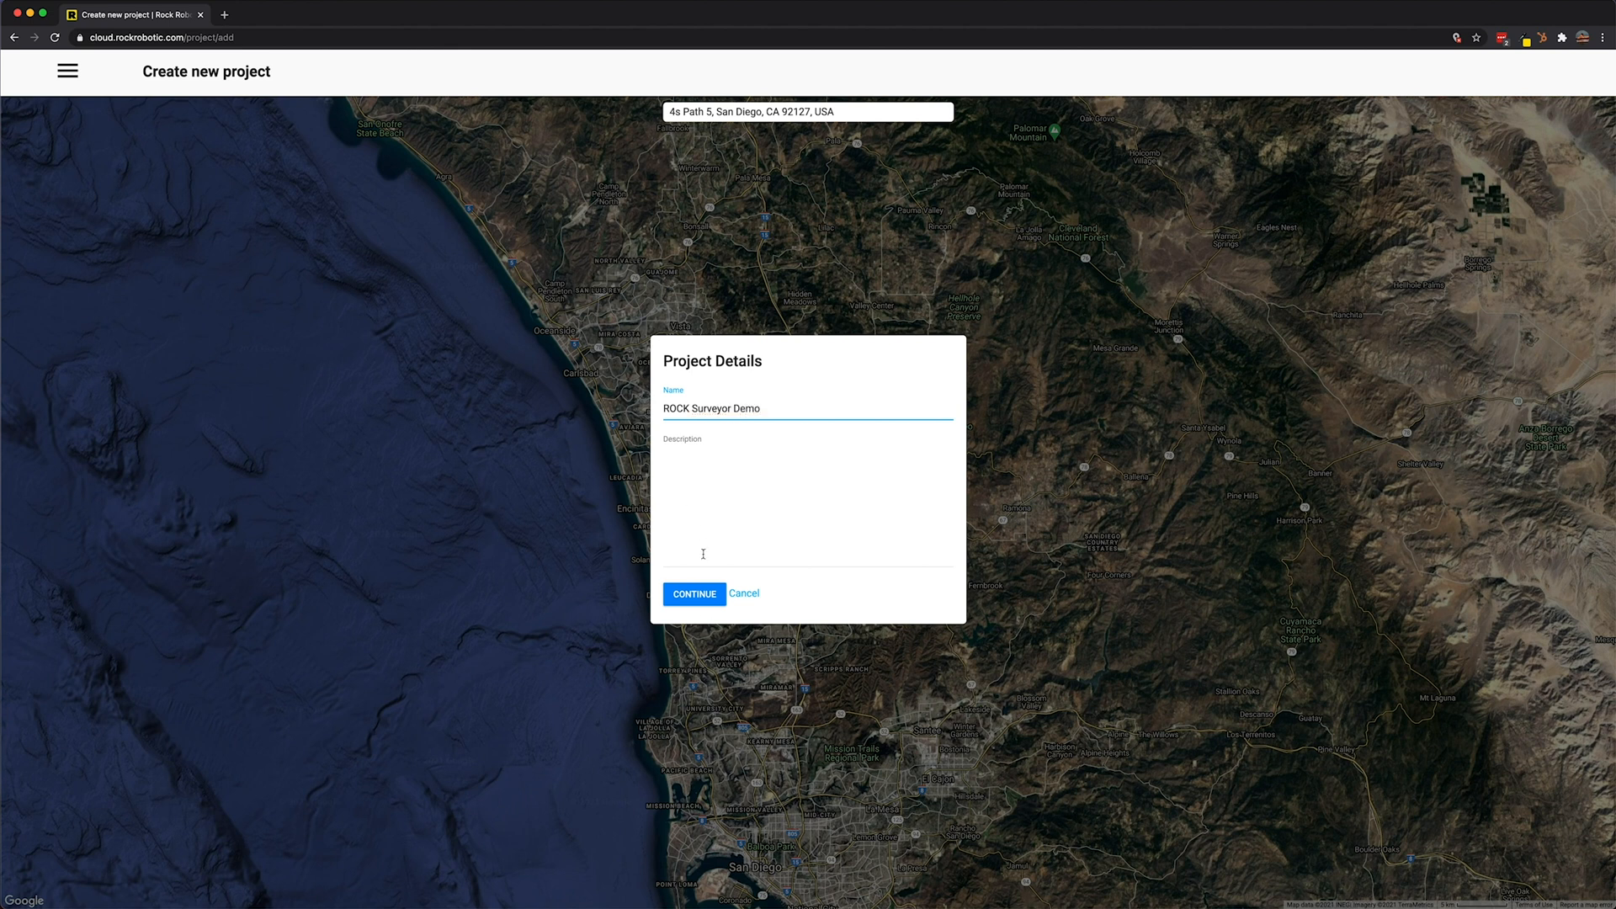
left_click(693, 594)
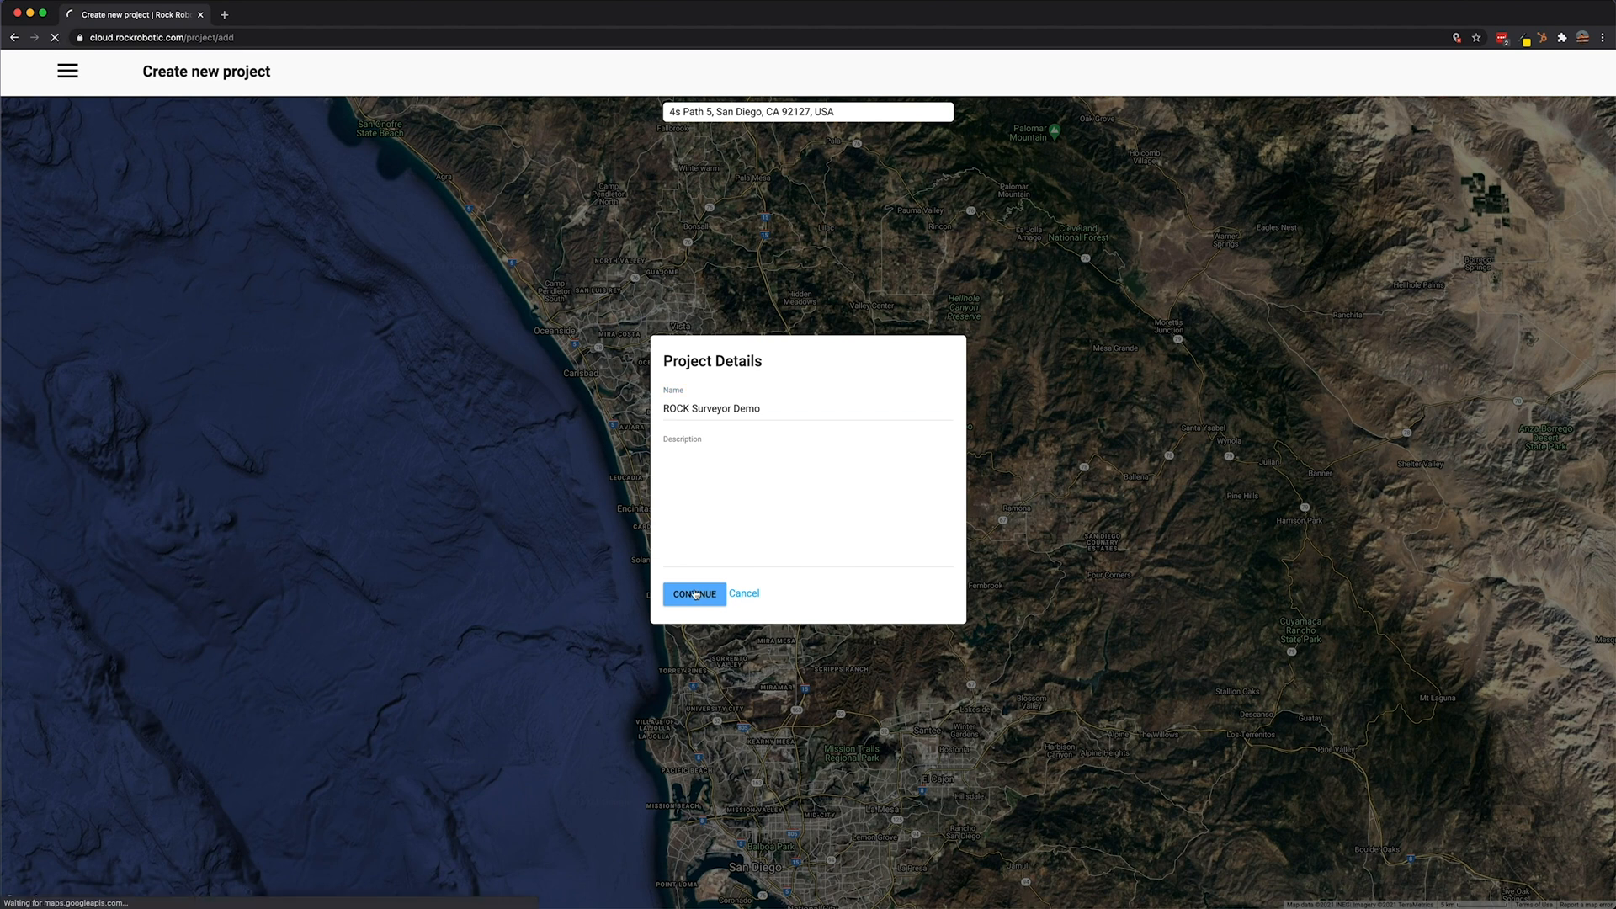
left_click(694, 592)
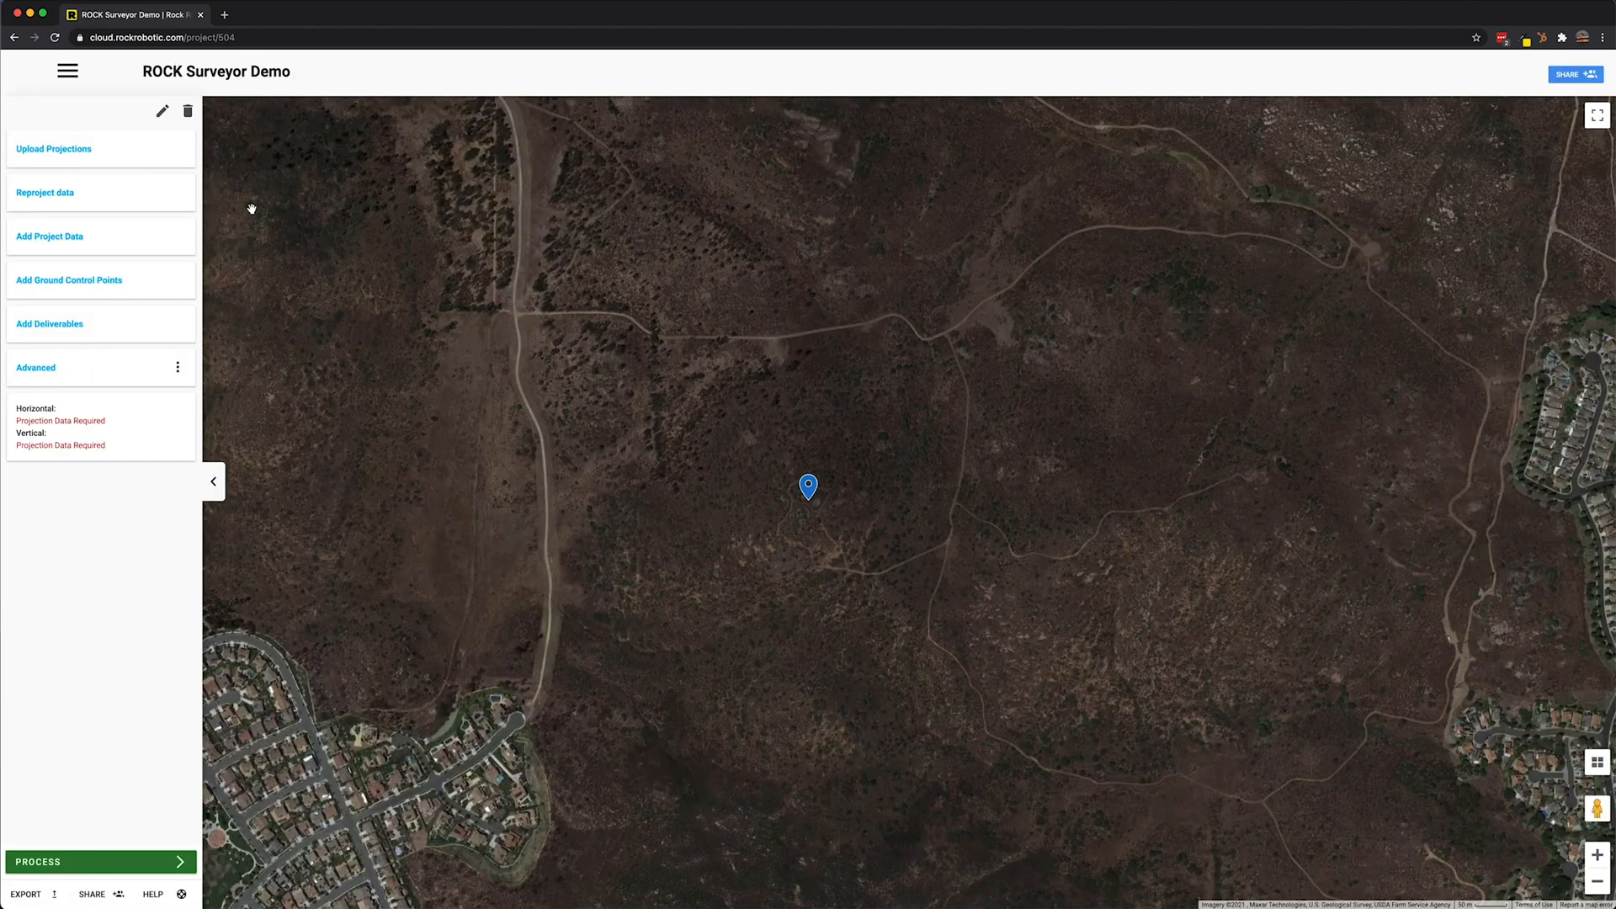
Add ROCK-R1A-CutFill-Accuracy.las as project data and save it
left_click(49, 236)
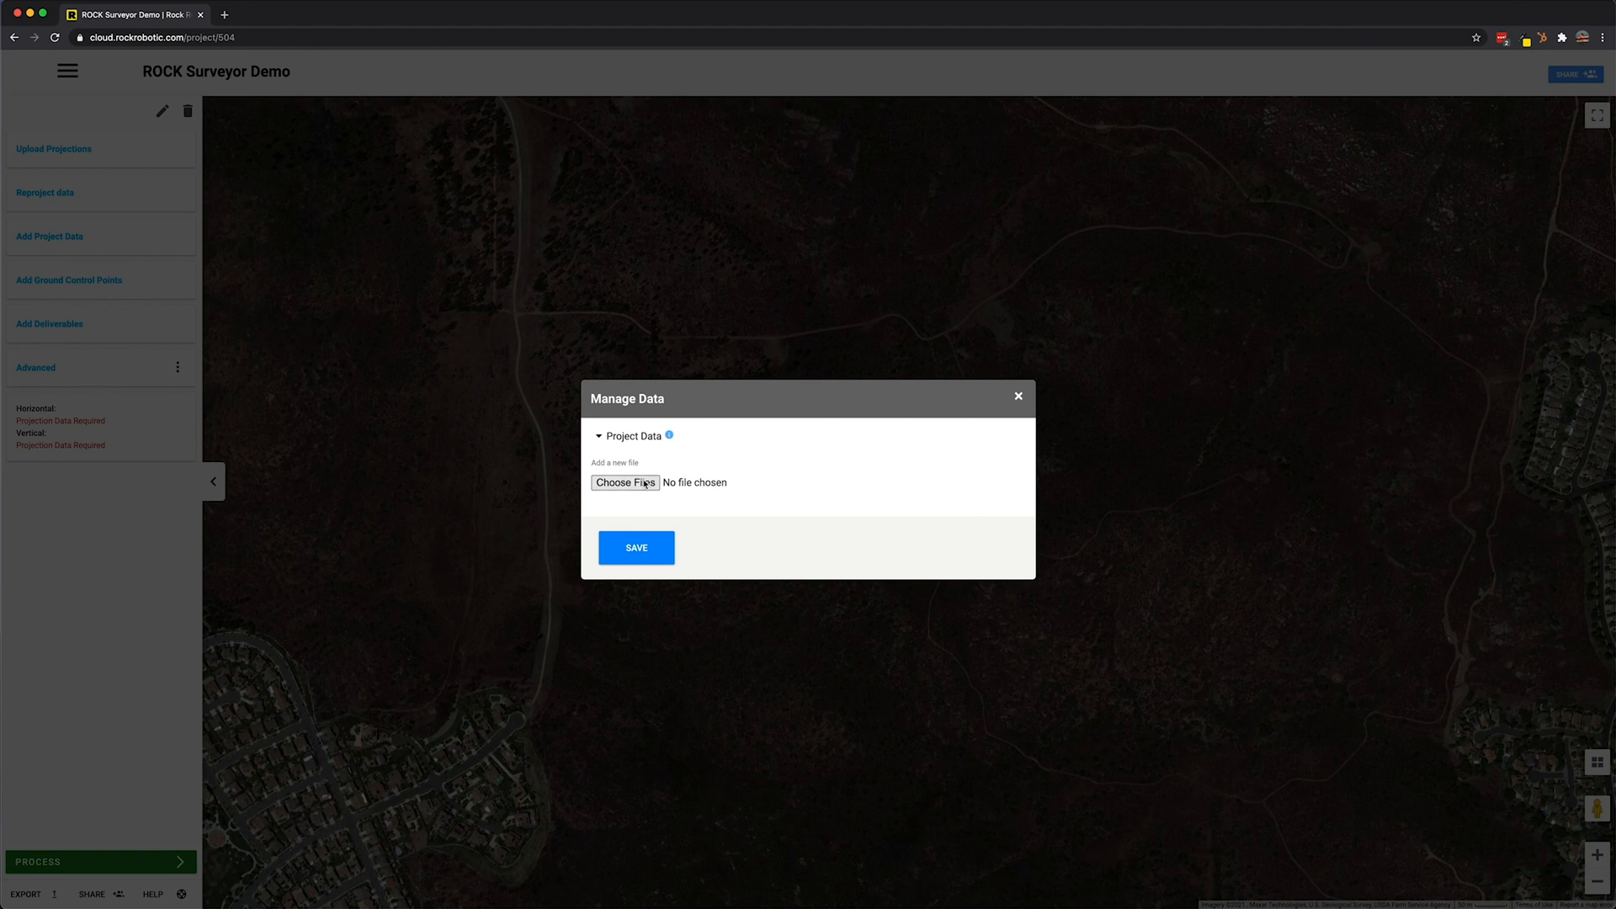
left_click(624, 483)
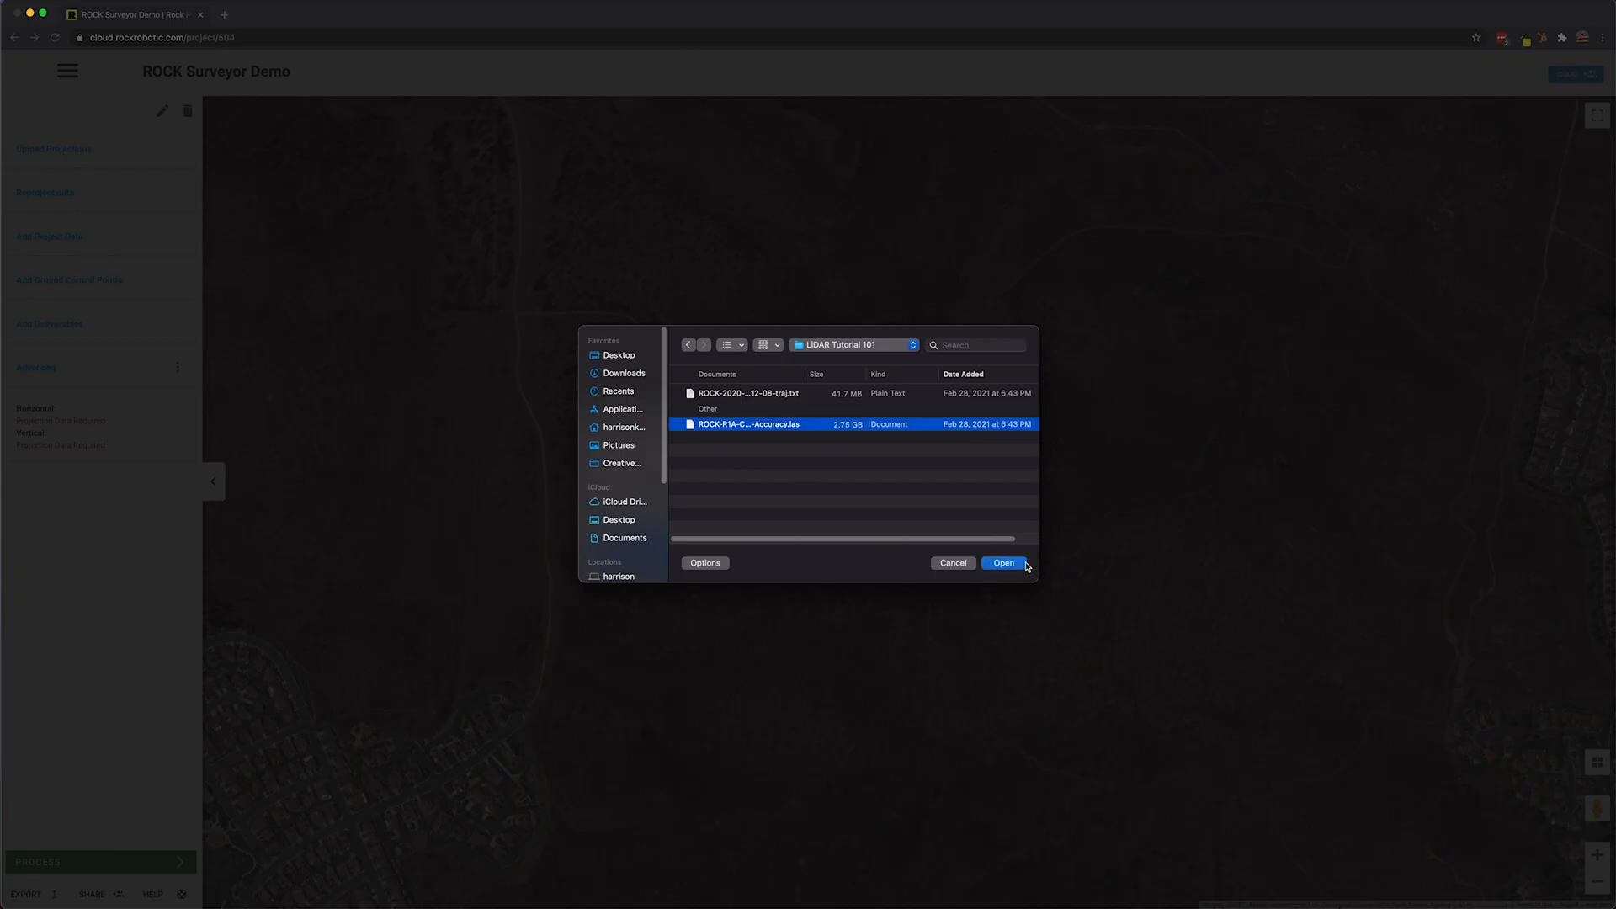
left_click(1002, 562)
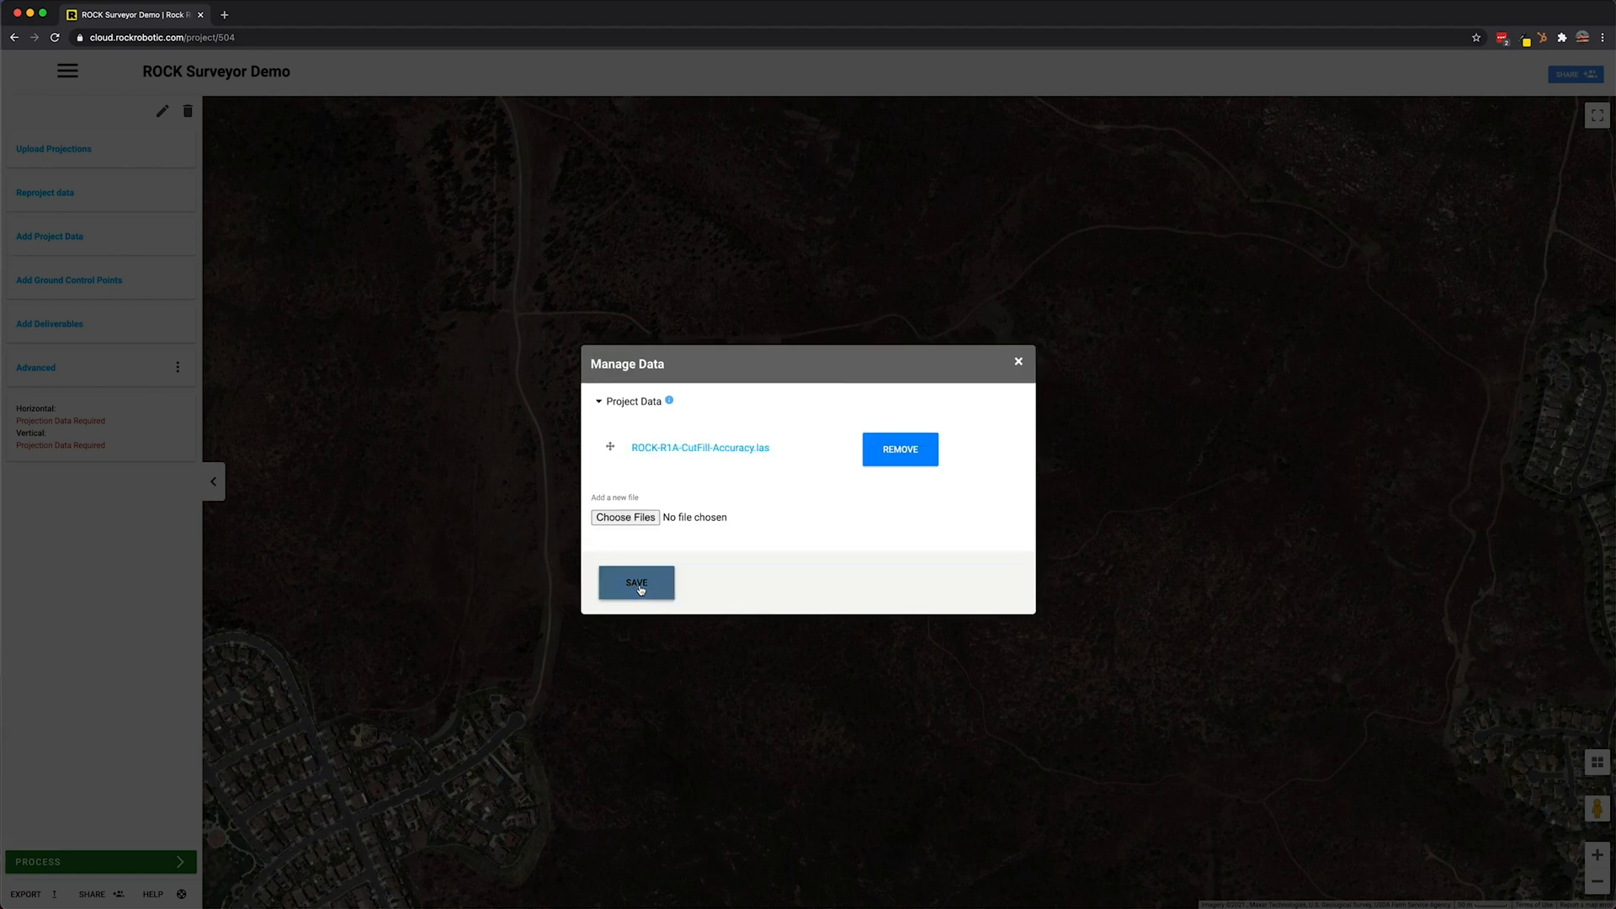
left_click(636, 583)
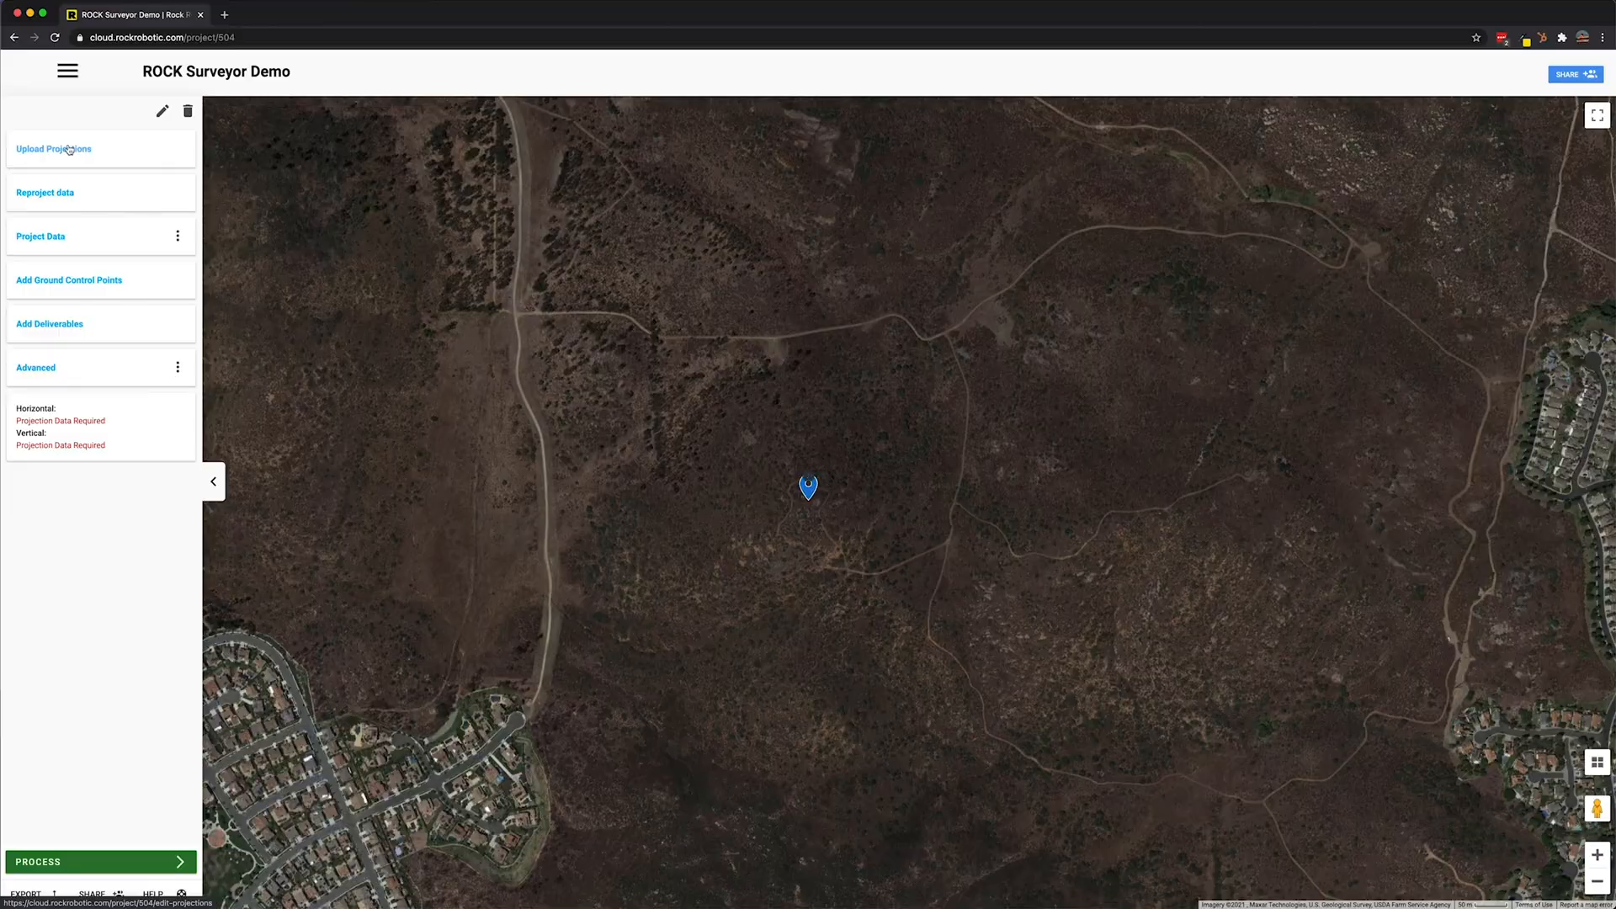
Set the uploaded data's horizontal projection to WGS 84 / UTM zone 10N (32610)
left_click(52, 148)
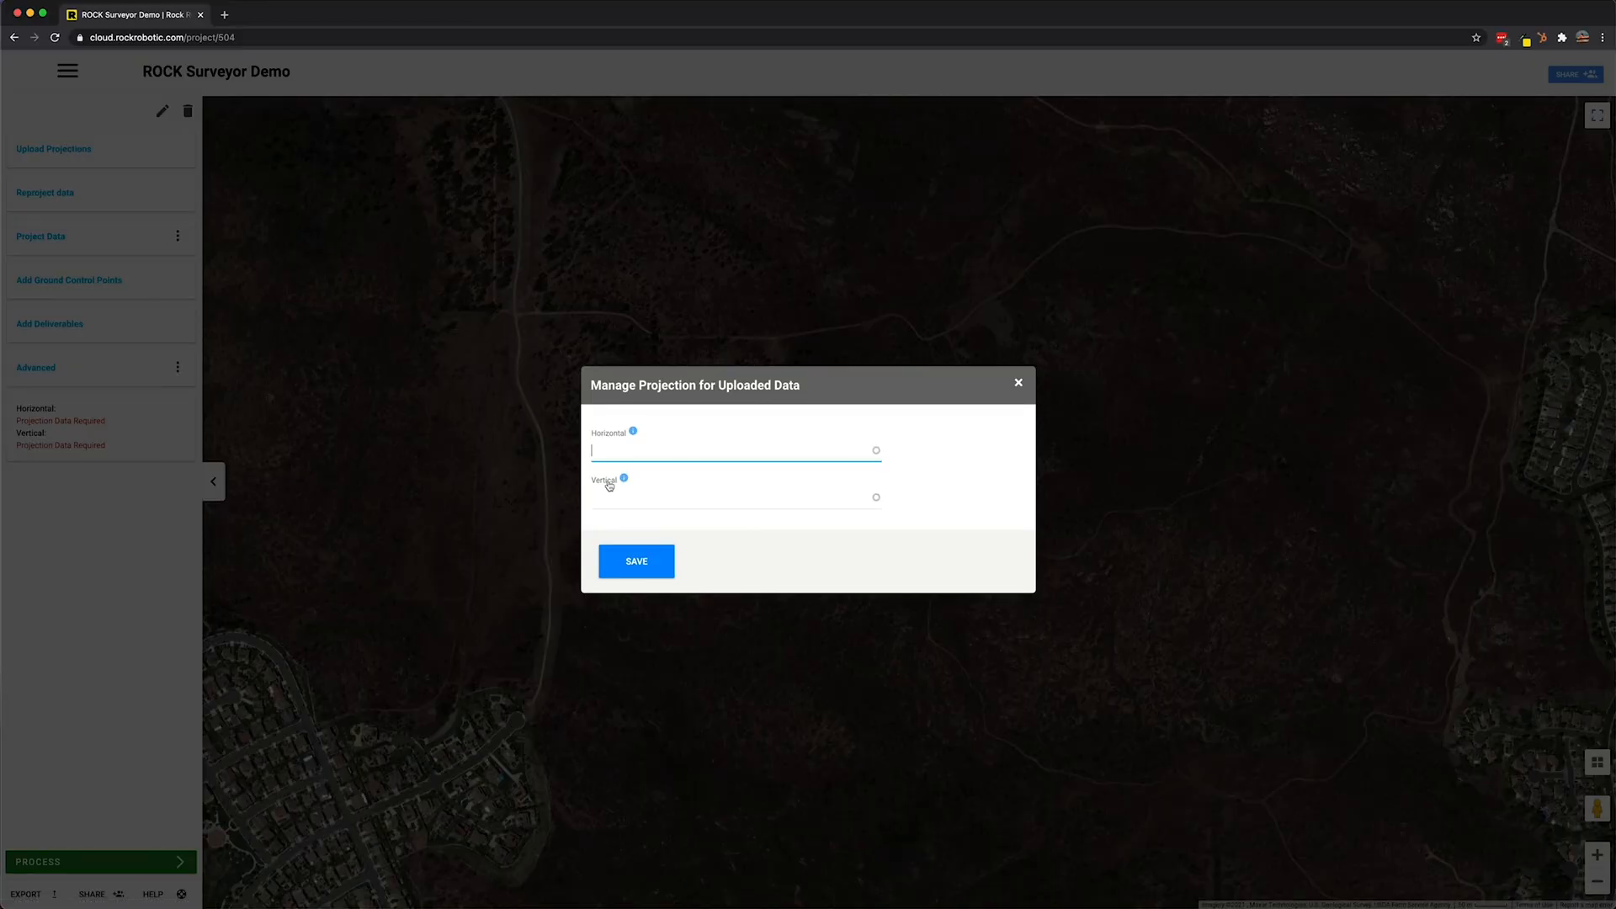
mouse_move(816, 458)
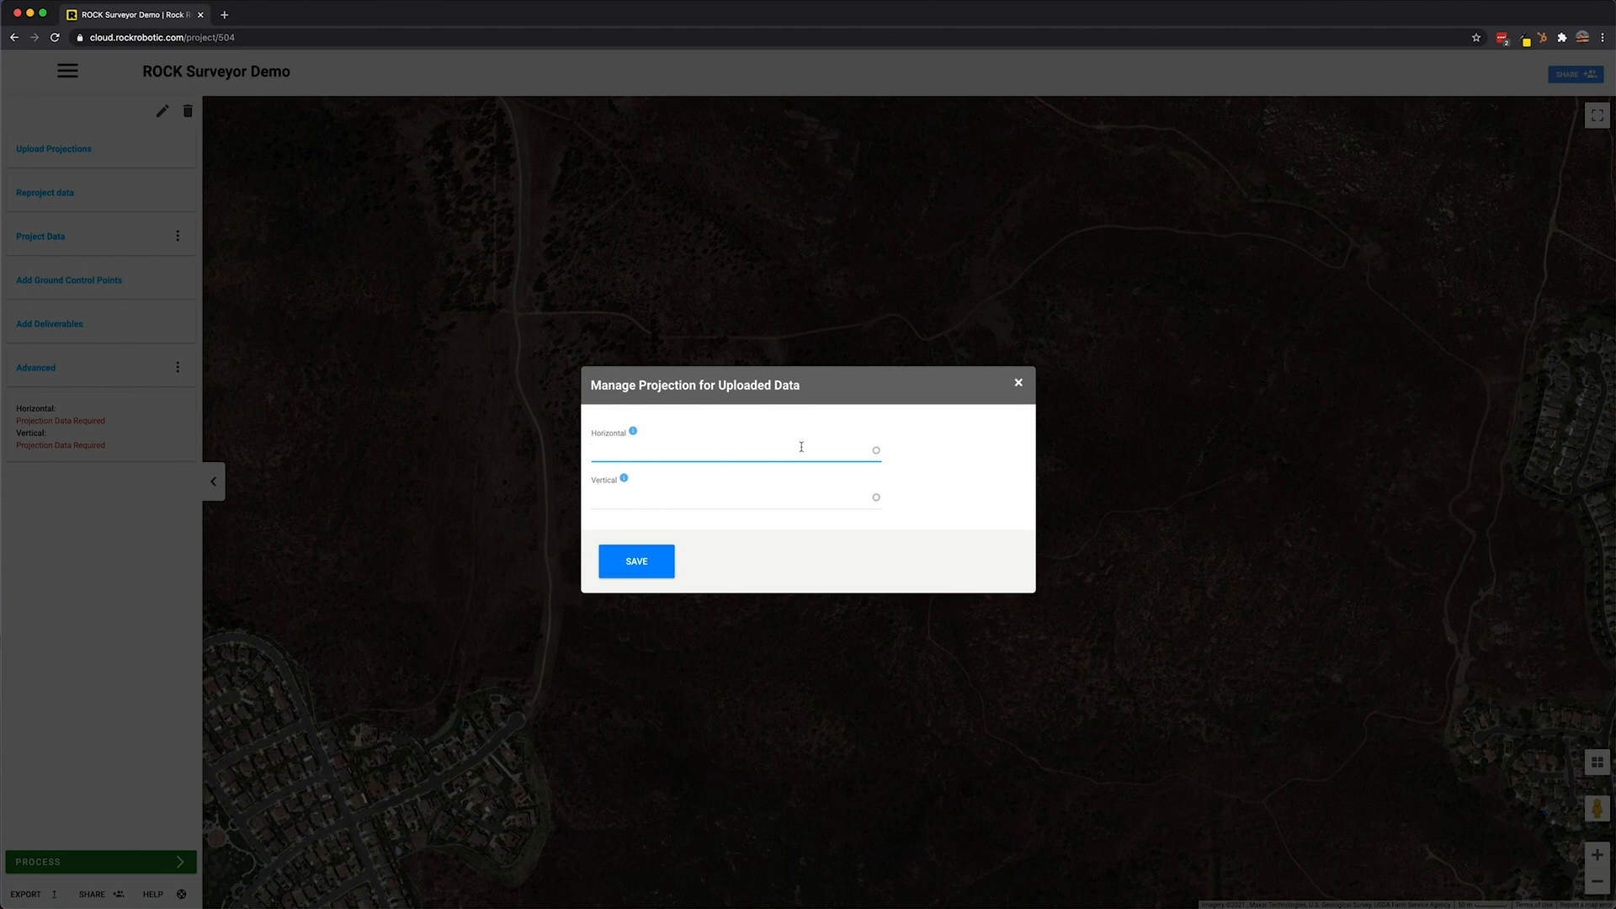
type("WGS 84 / UTM")
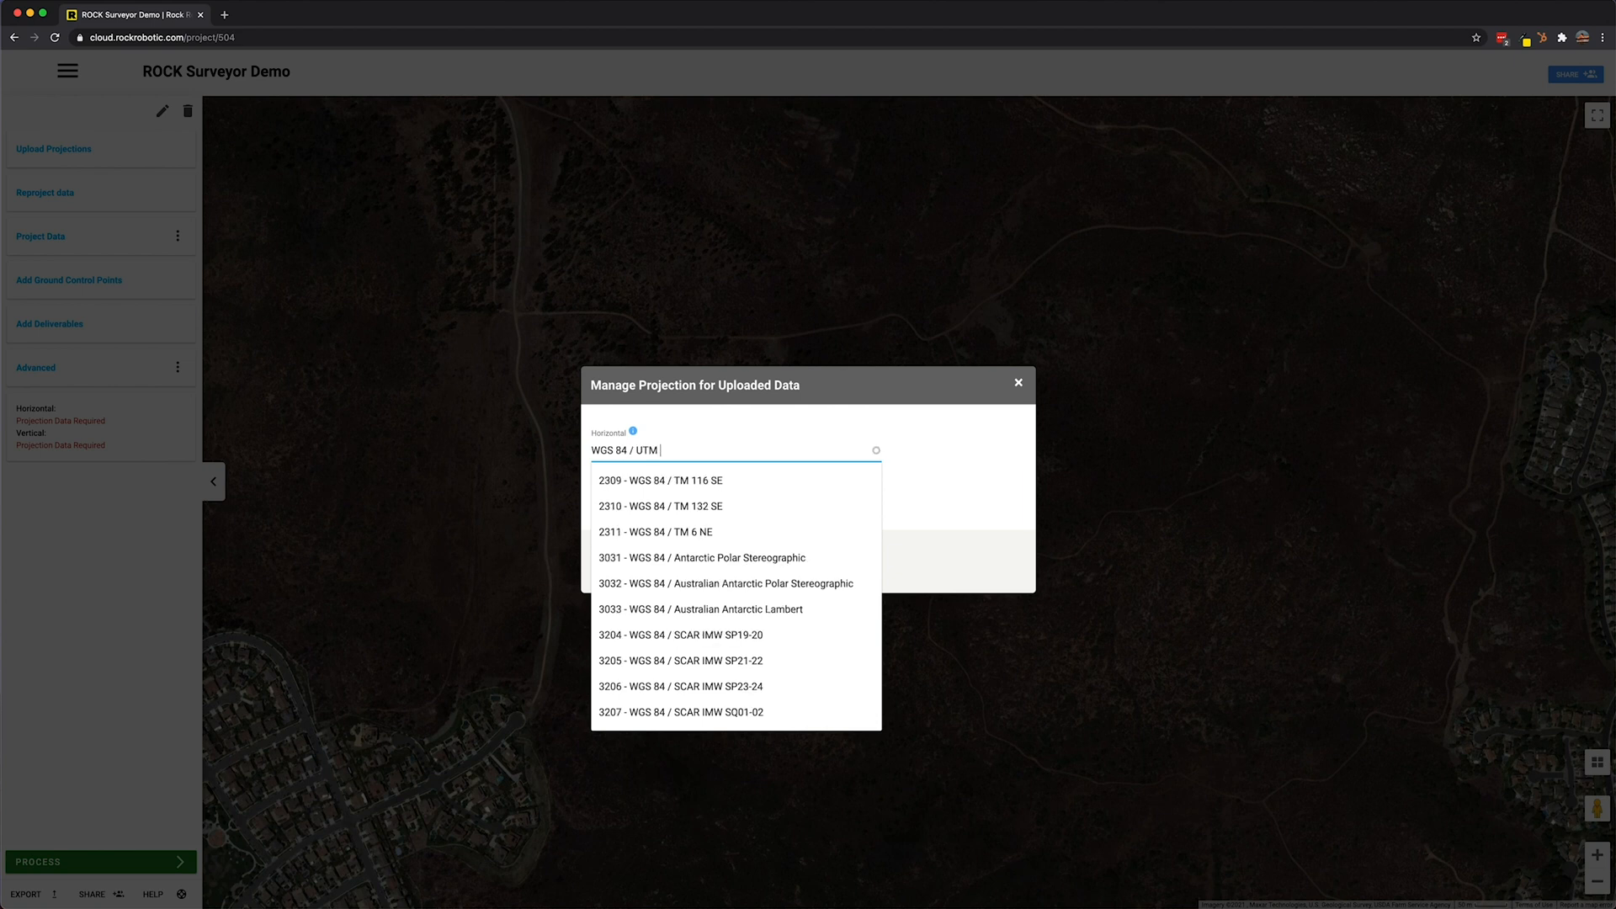
type("zone")
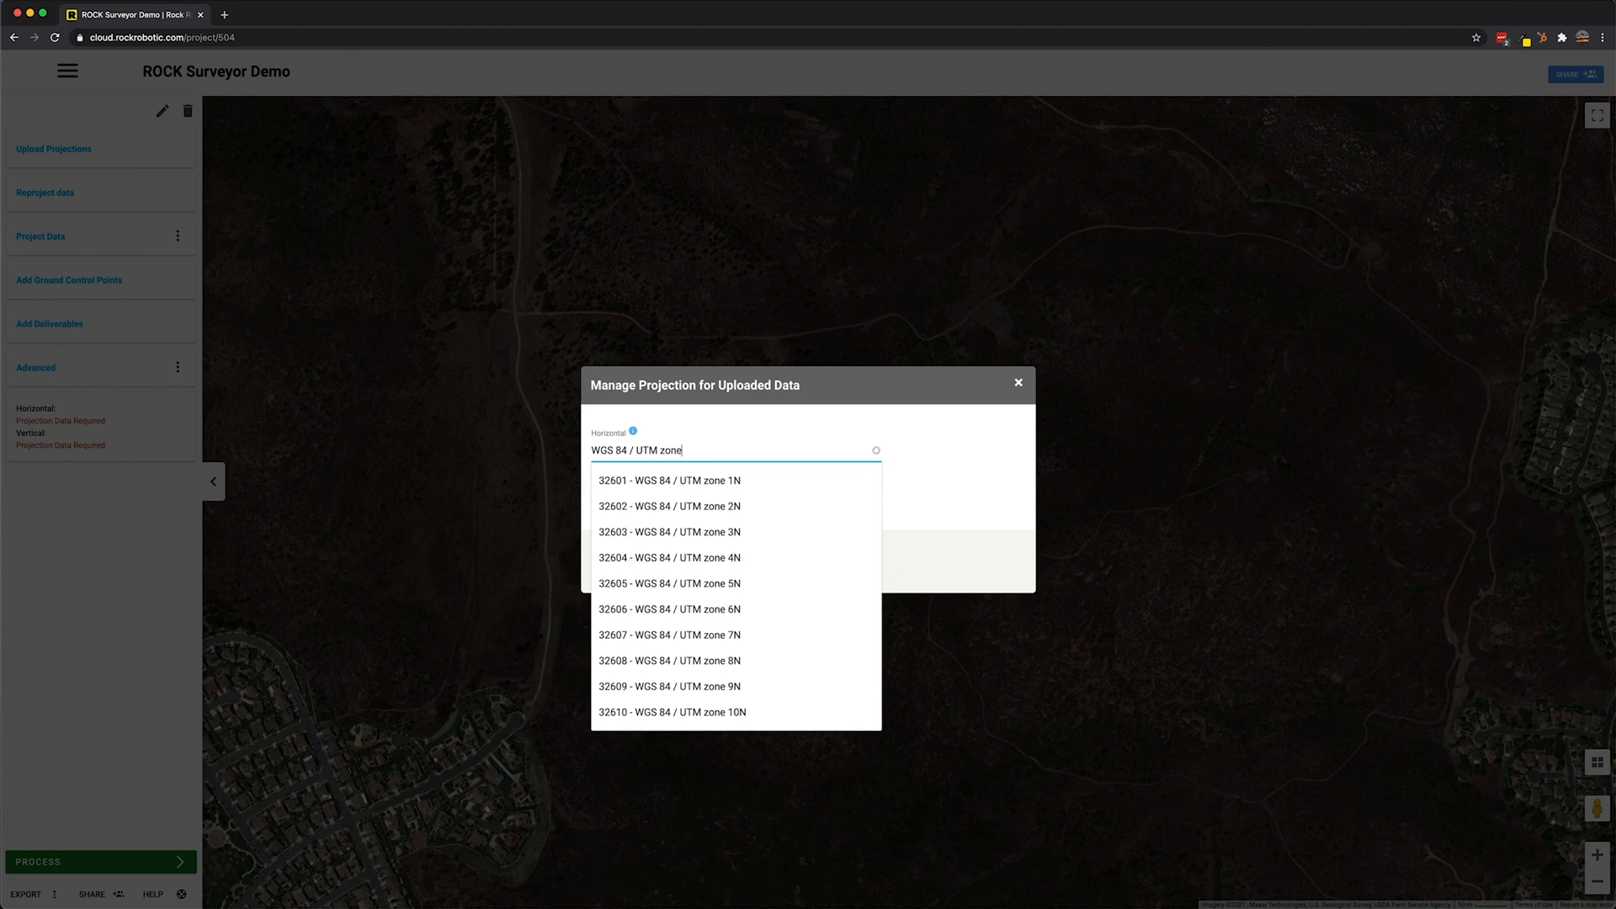
type("10N")
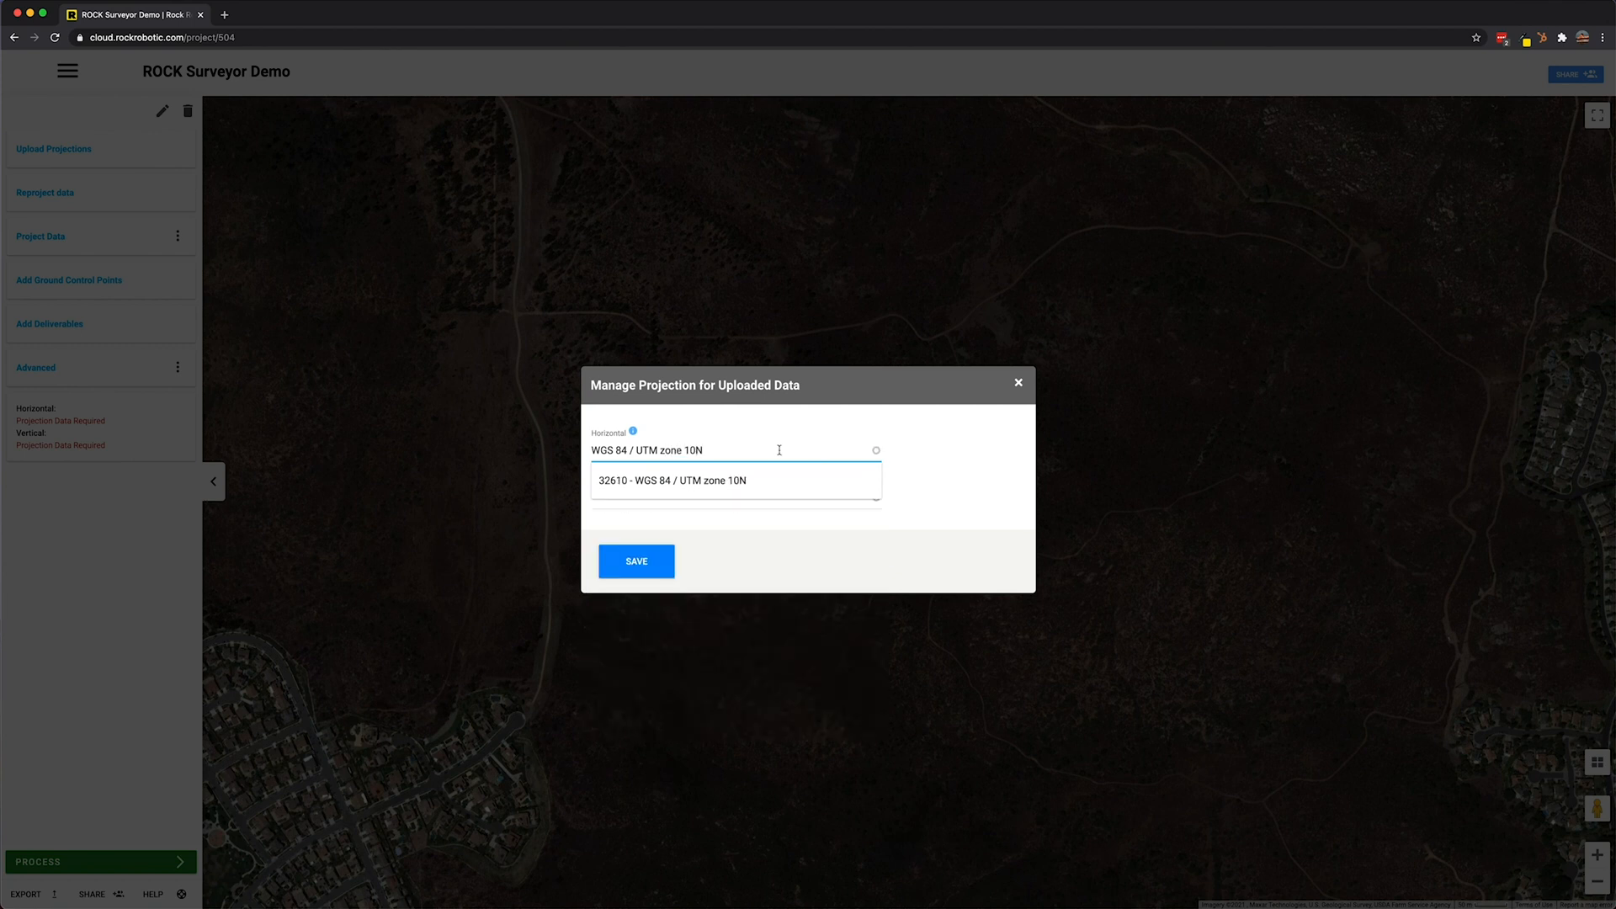
Choose Ellipsoid as the vertical datum and save the projection settings
left_click(671, 480)
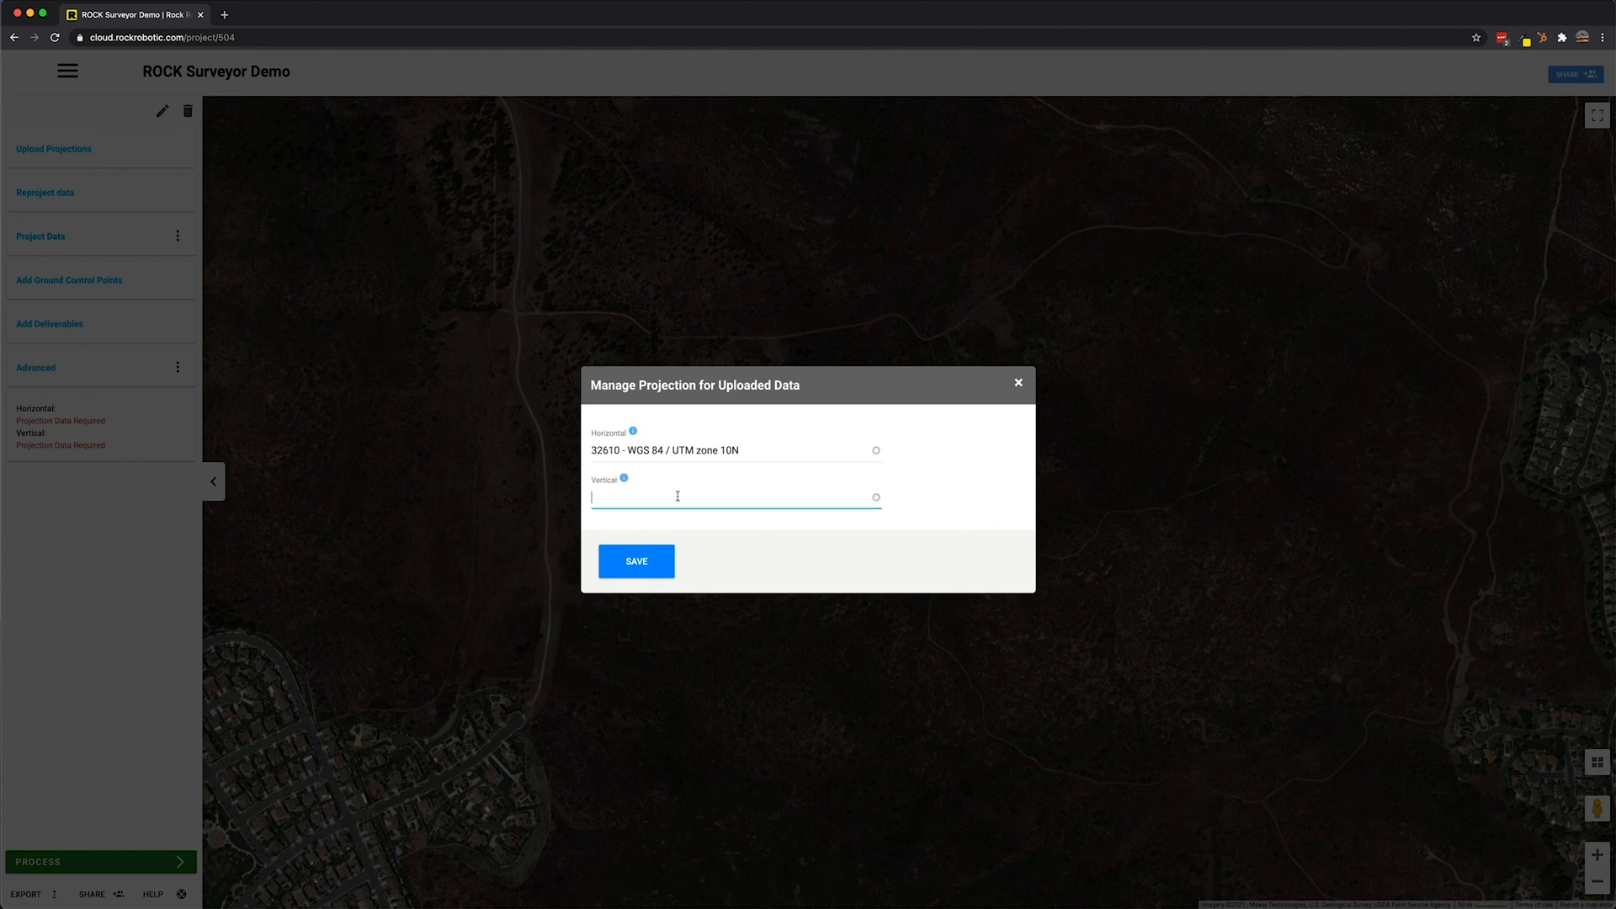
type("E")
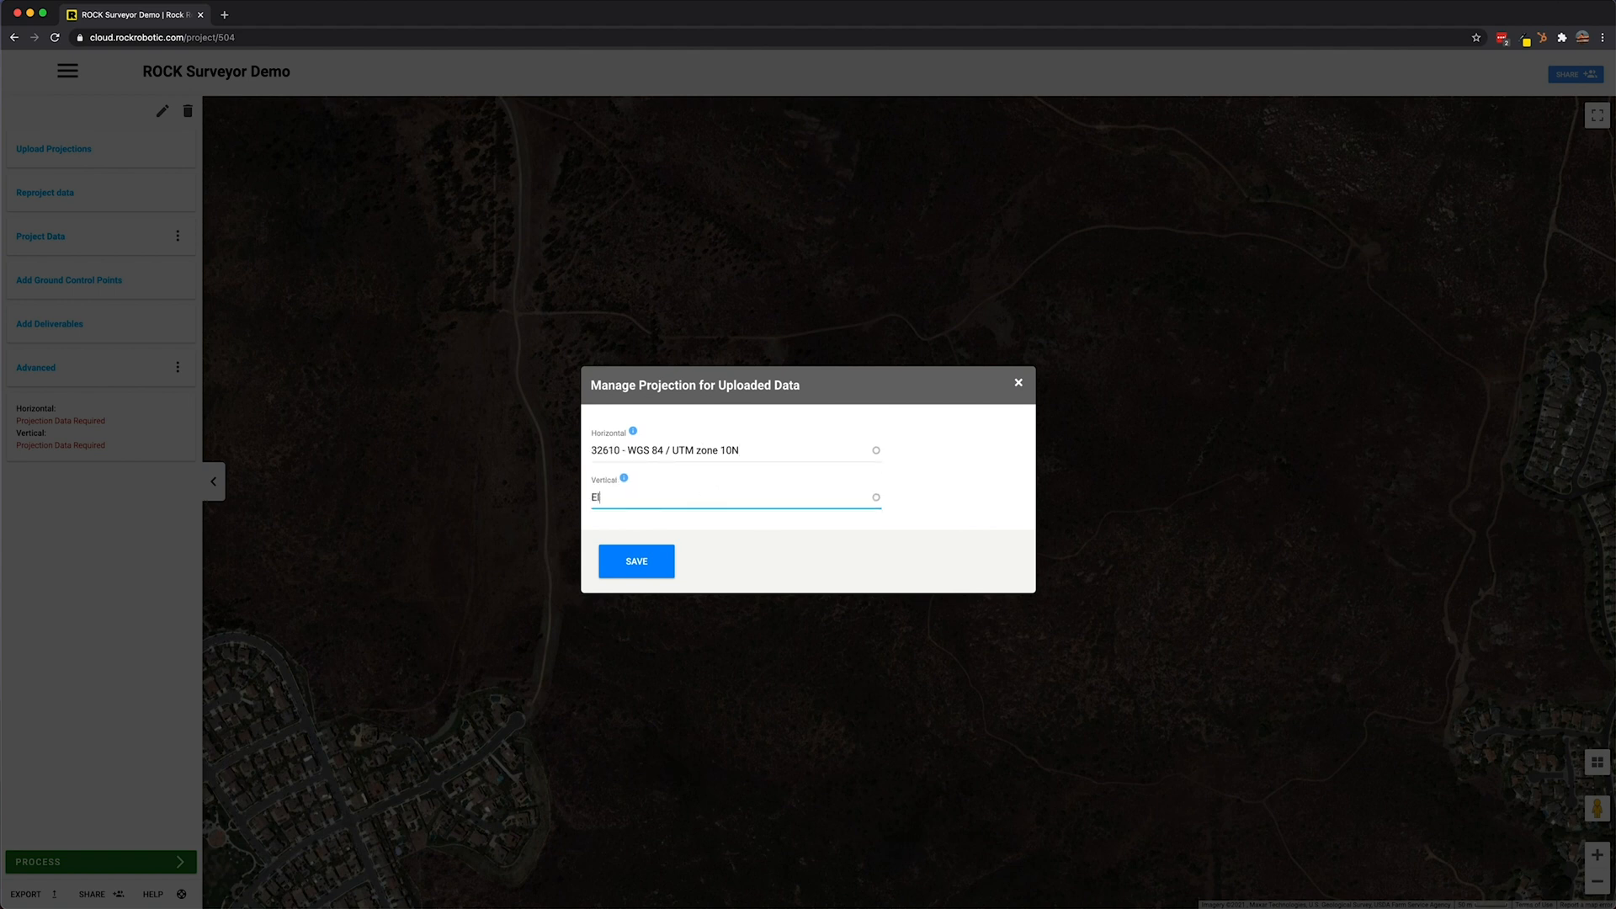
type("llipsoi")
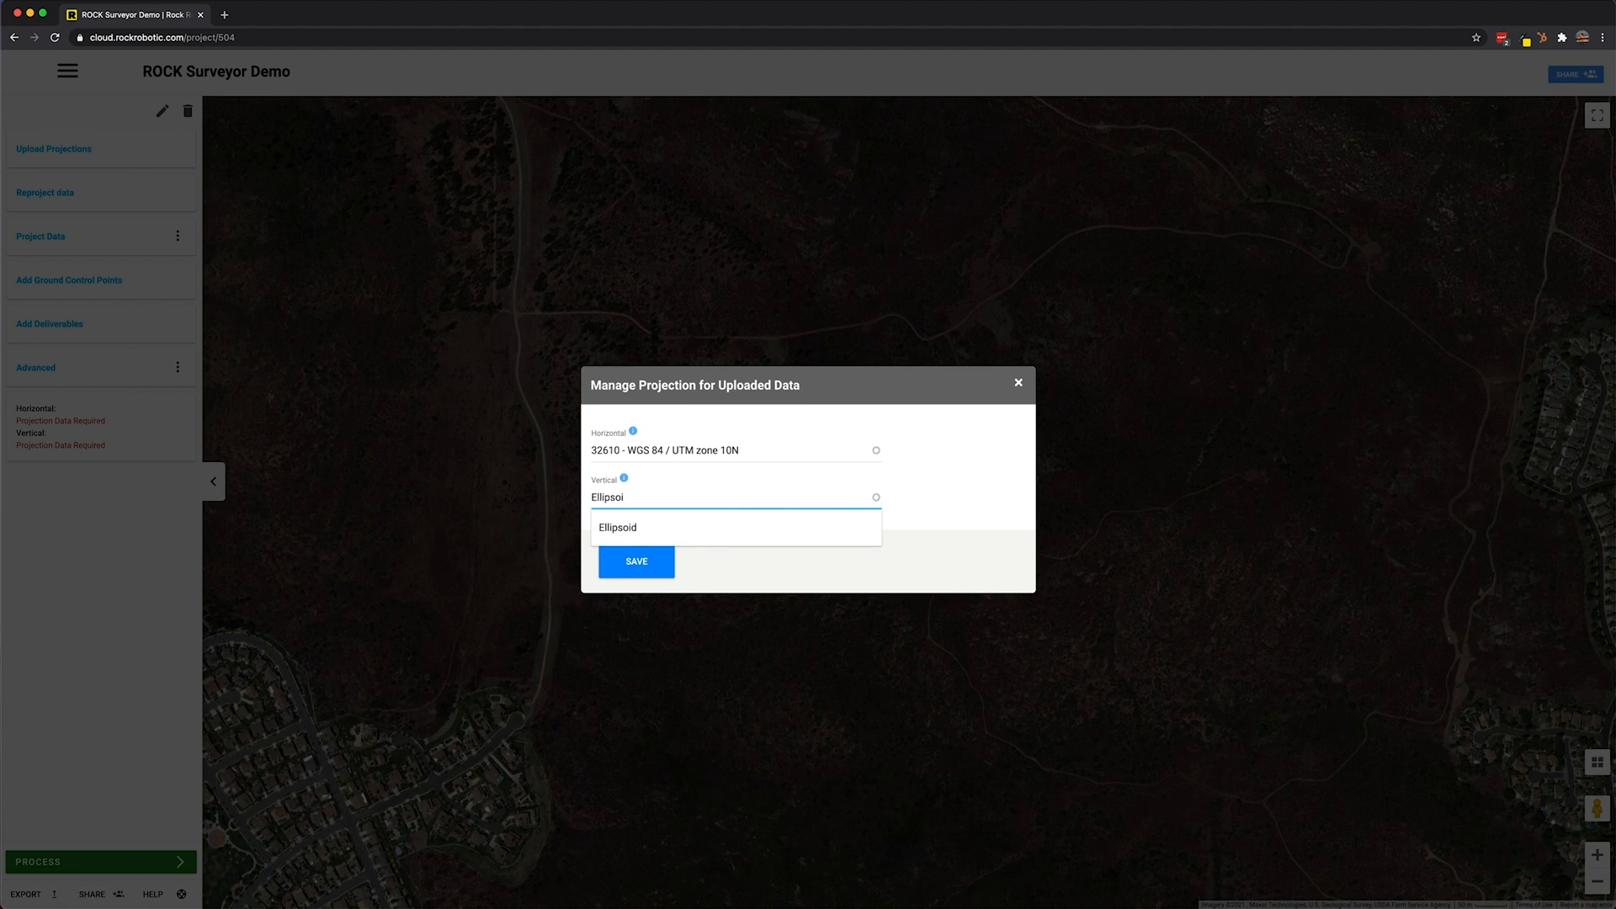
left_click(617, 527)
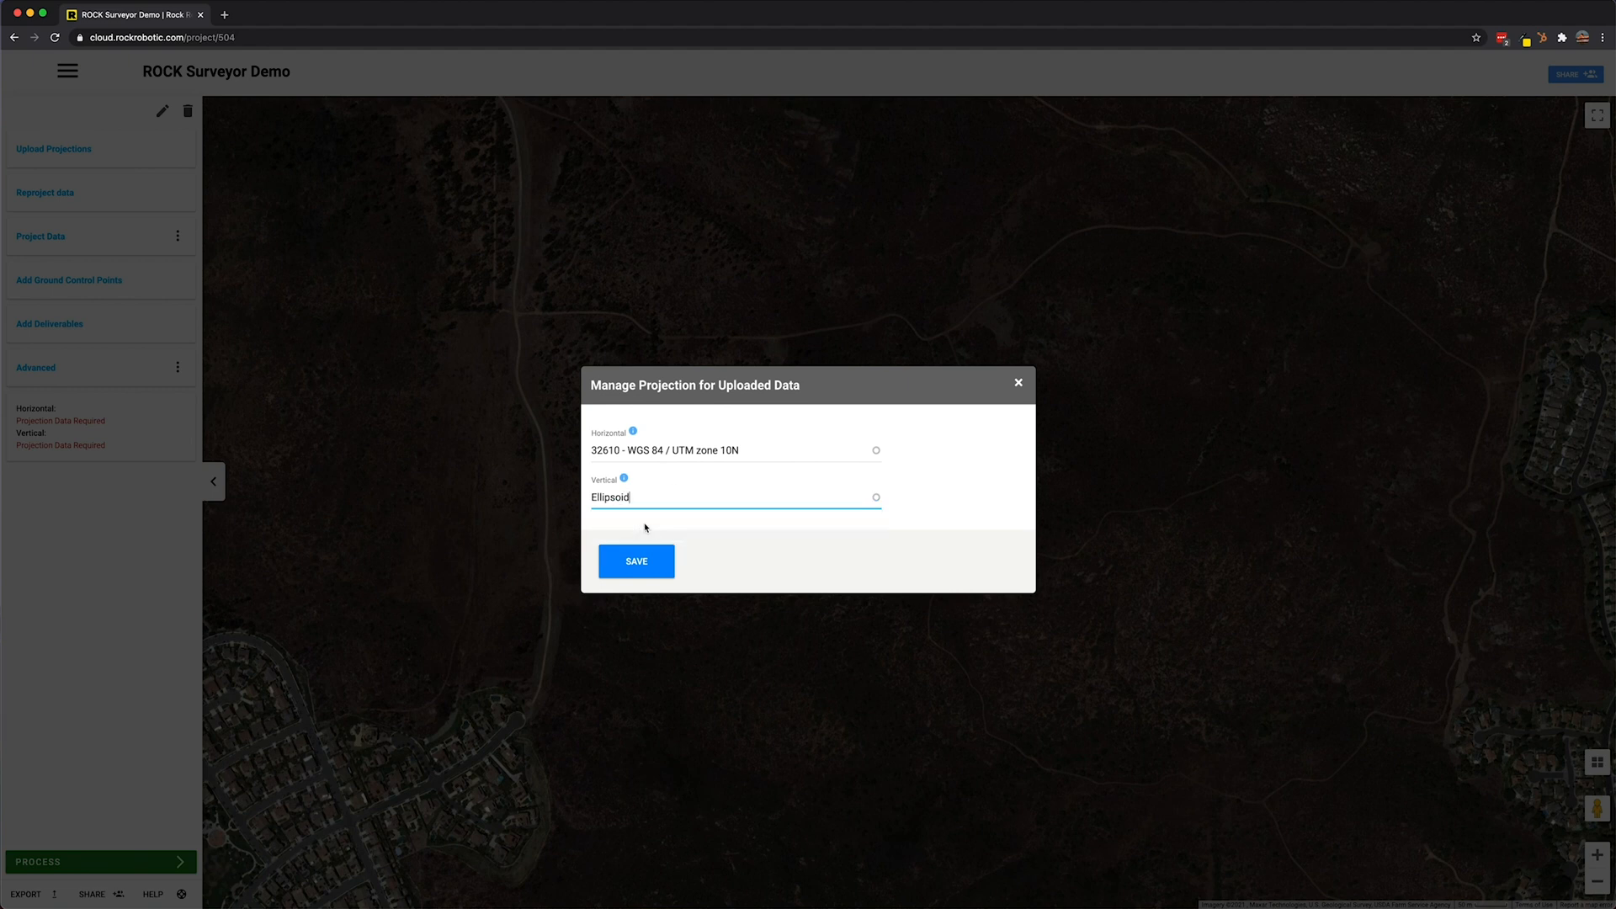
left_click(636, 561)
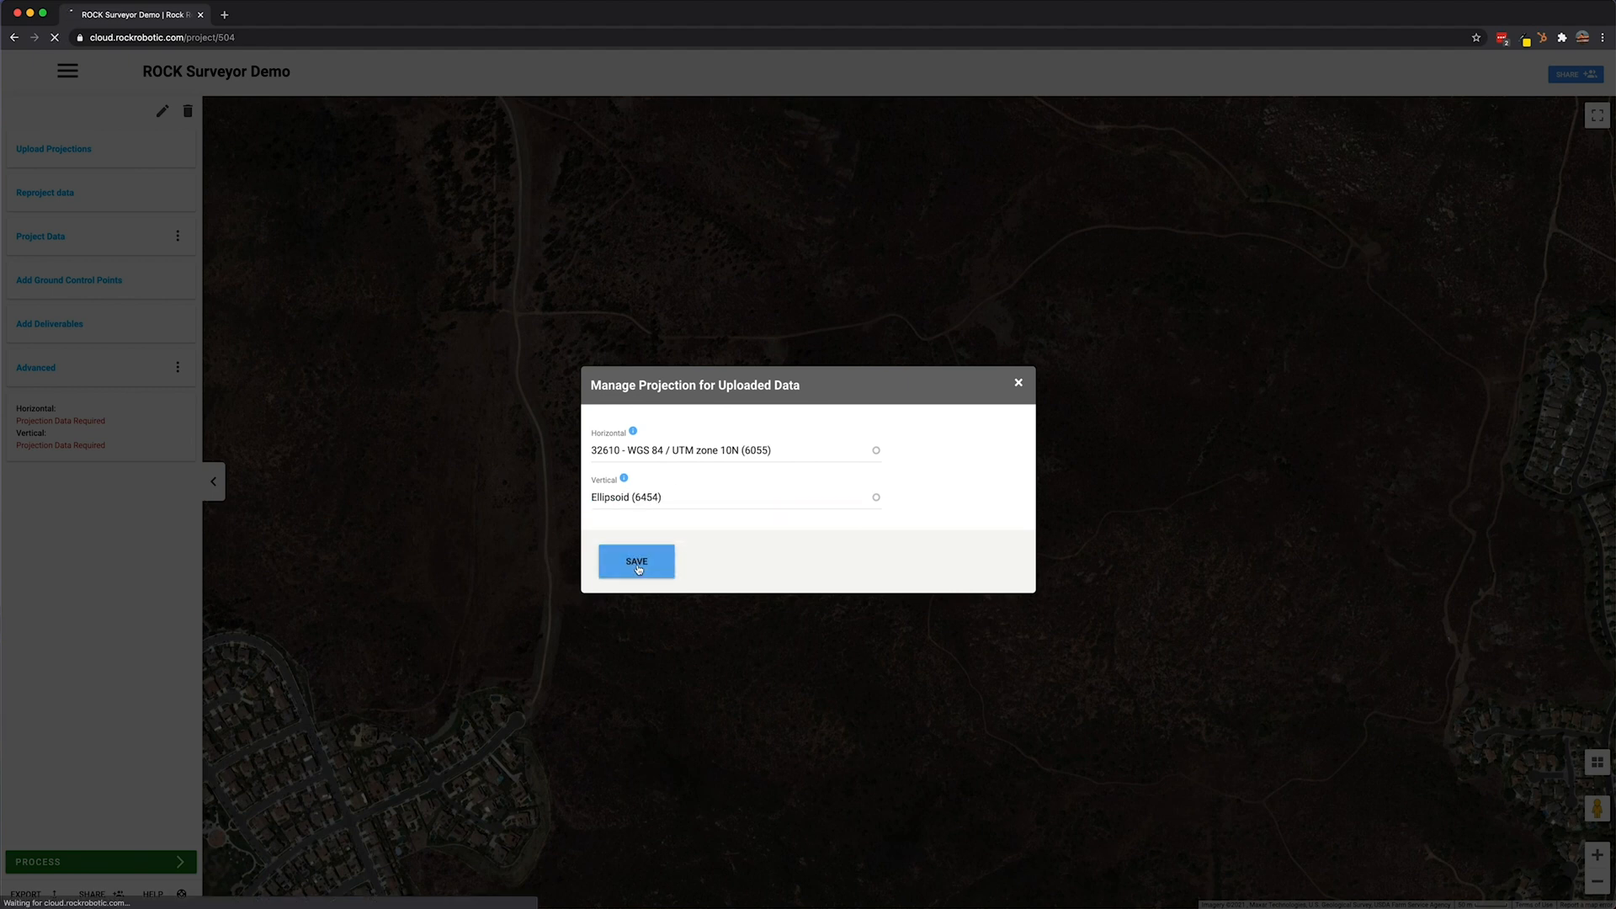
left_click(636, 560)
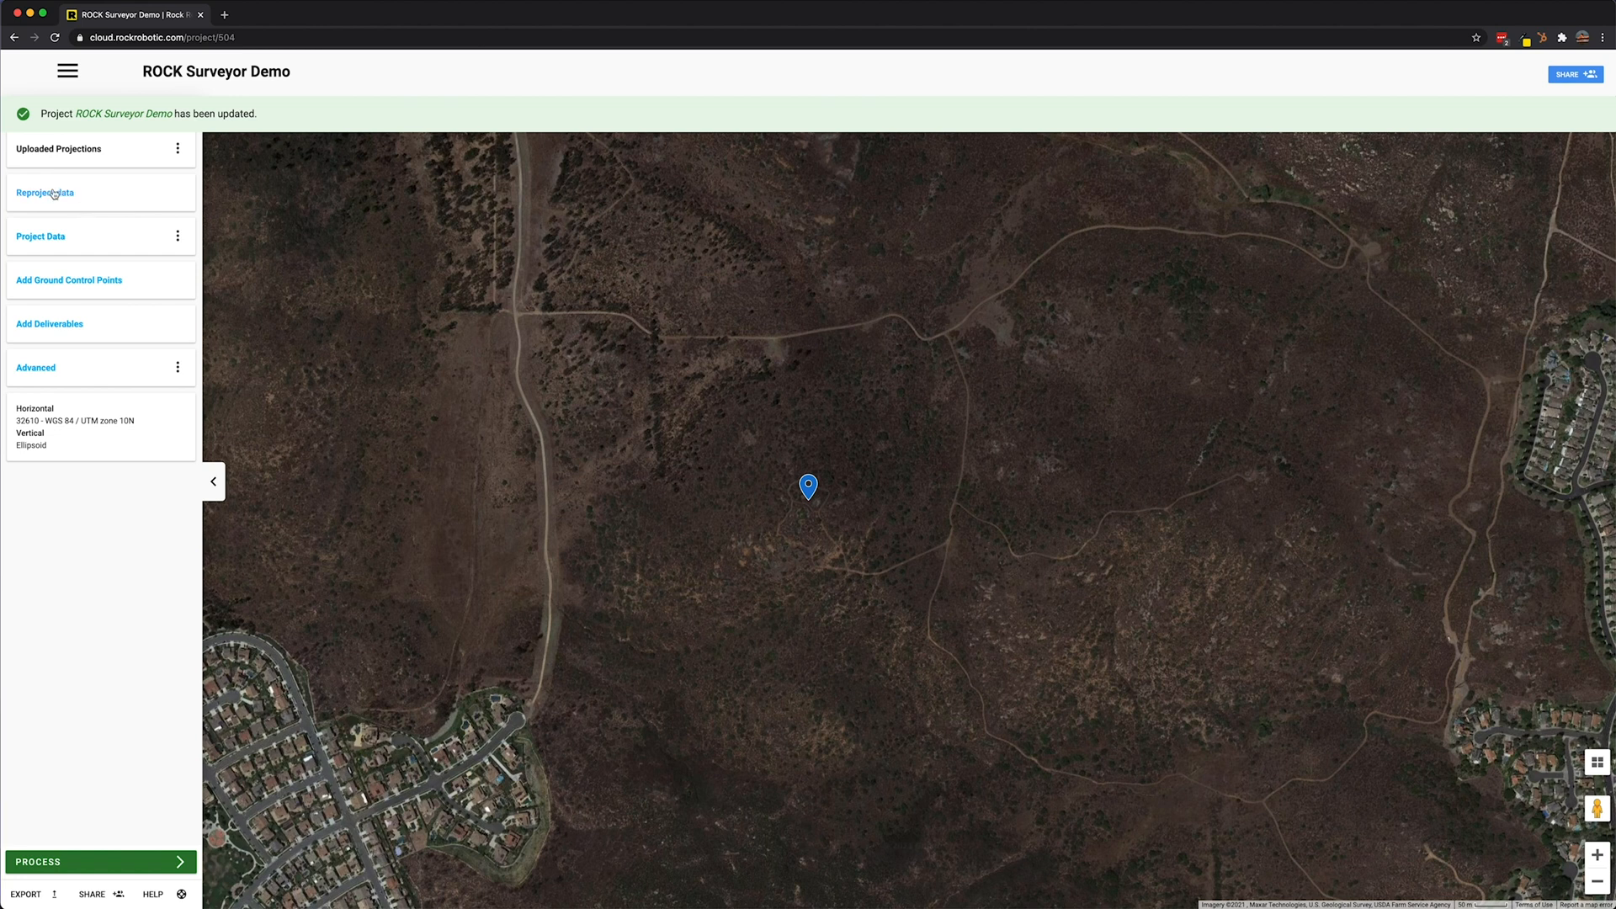
Set the reprojection target horizontal system to NAD83(2011) / California zone 6 (ftUS), code 6426
left_click(44, 192)
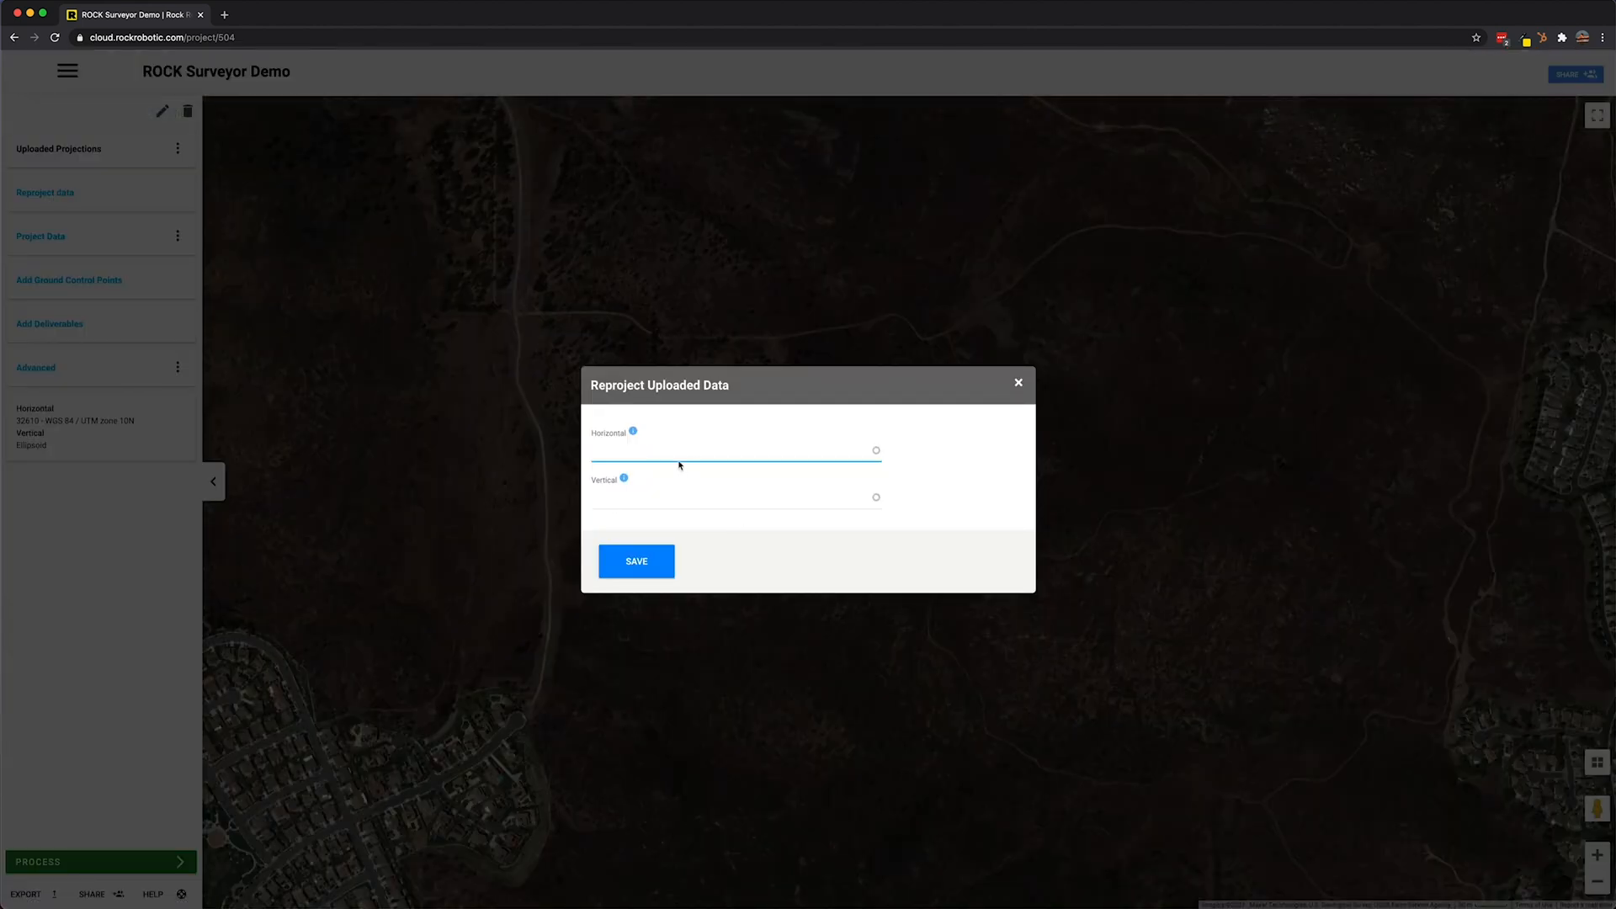
type("californi")
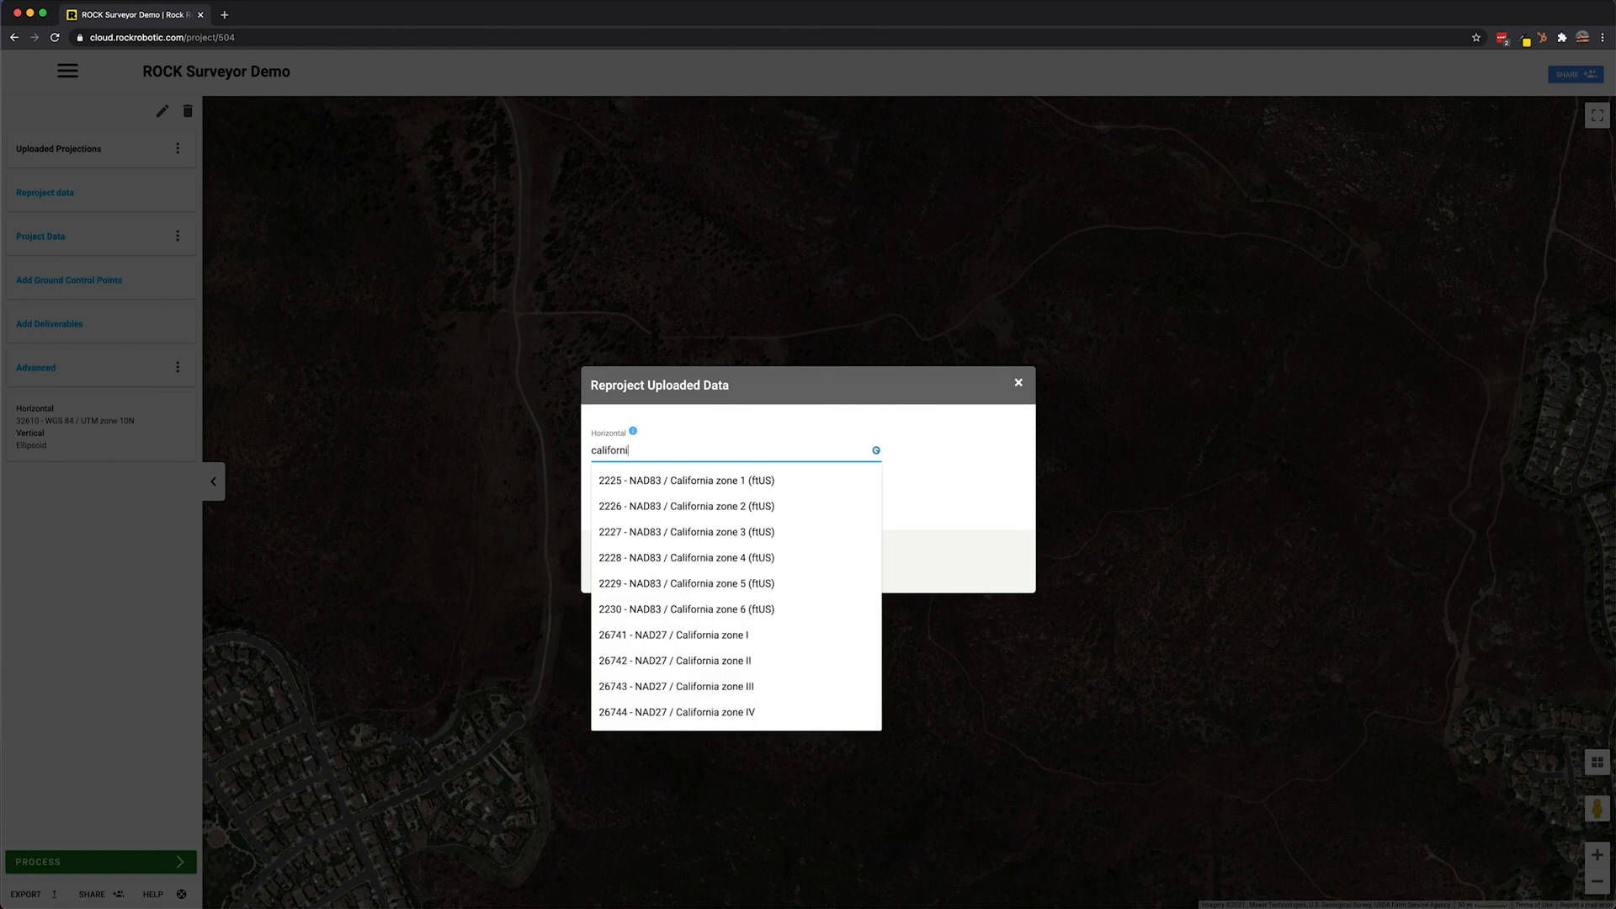
type("a")
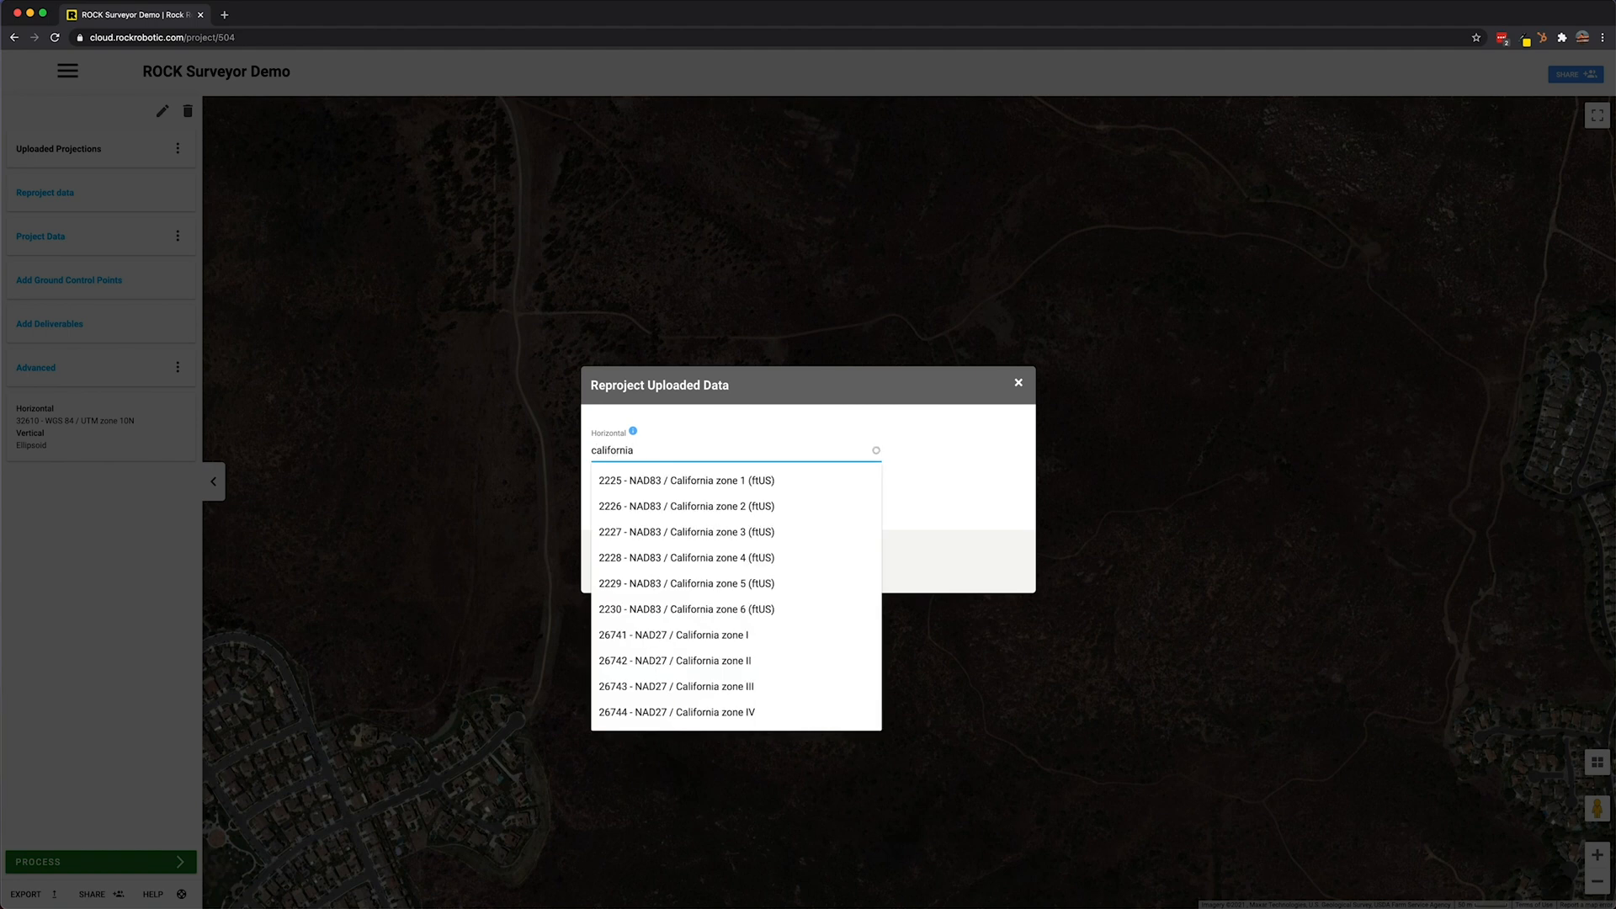
type("zone 6")
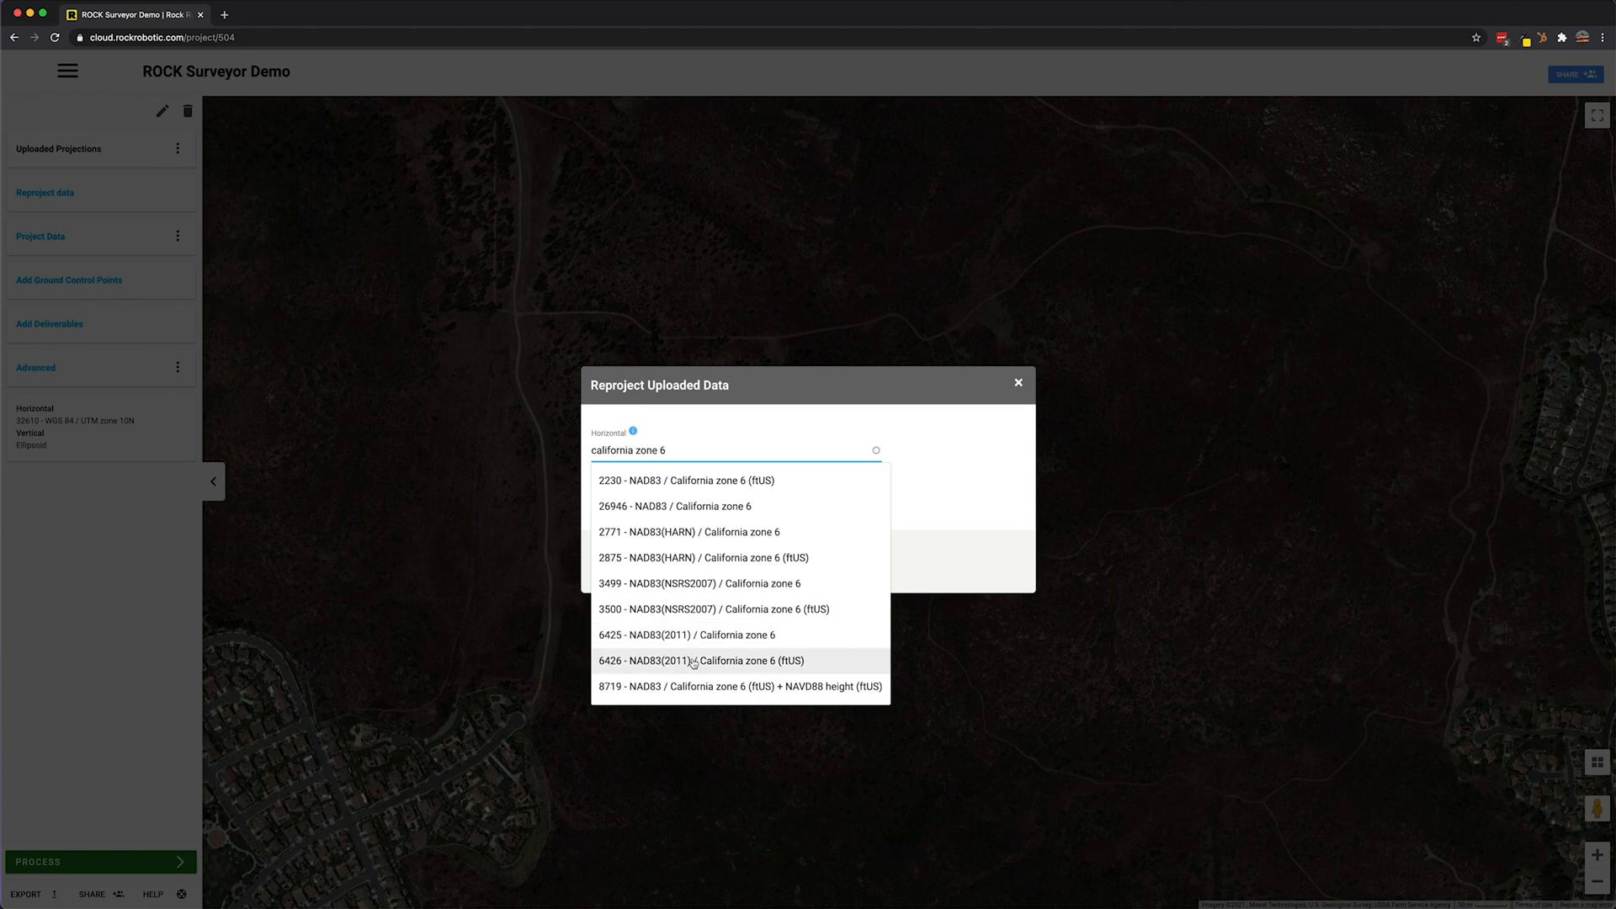
left_click(701, 660)
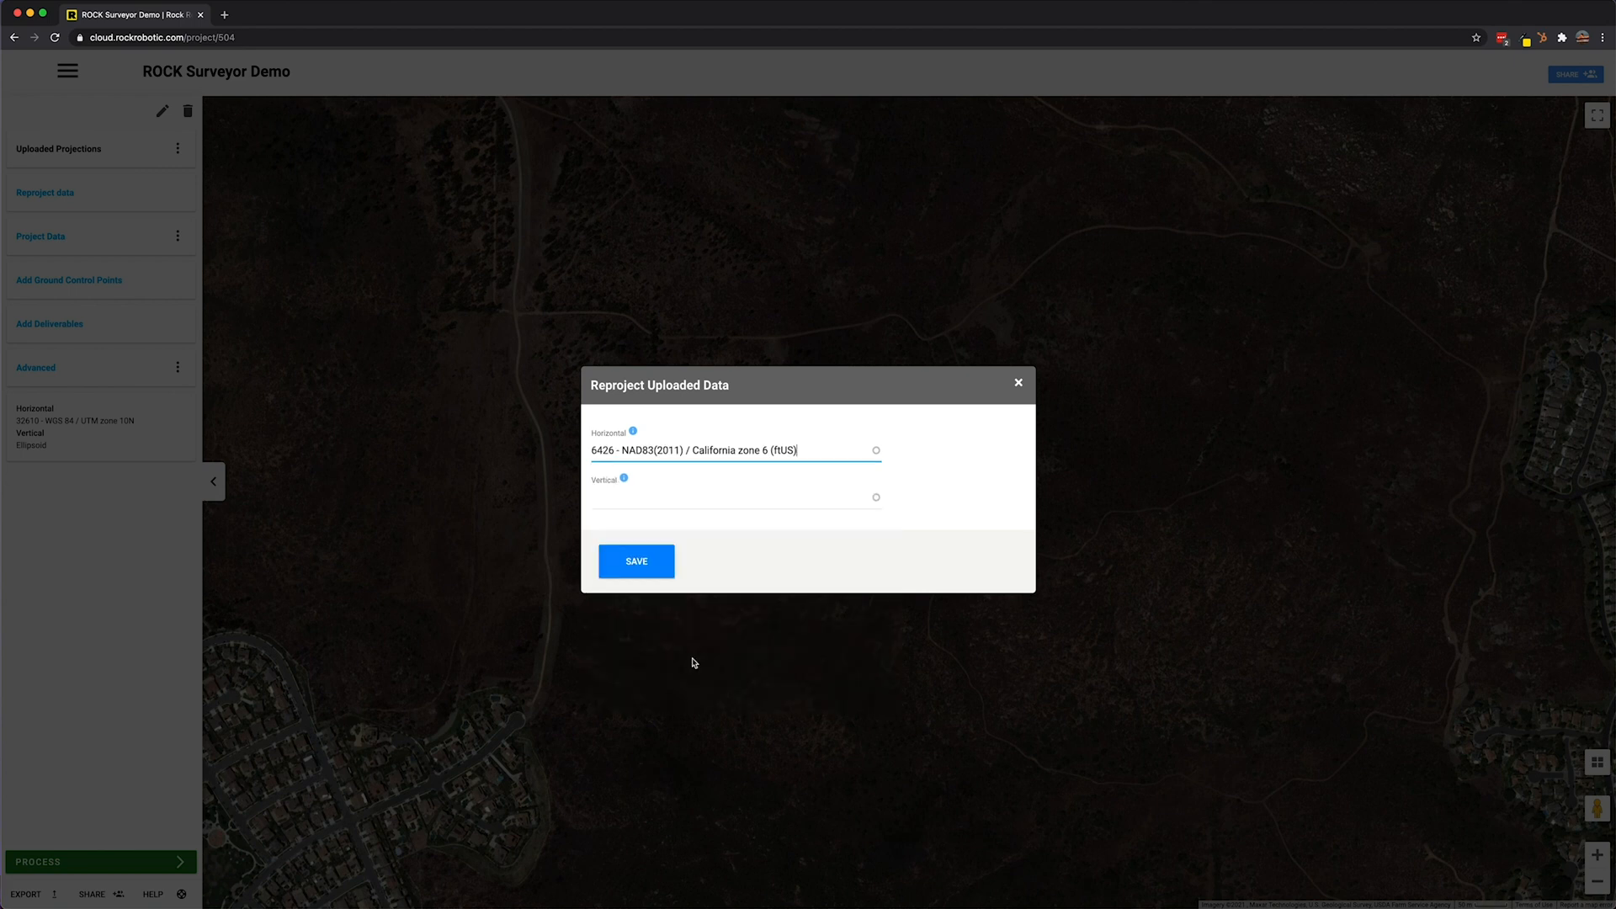
Enter NAVD88 in the target Vertical field to list height datum options
left_click(734, 497)
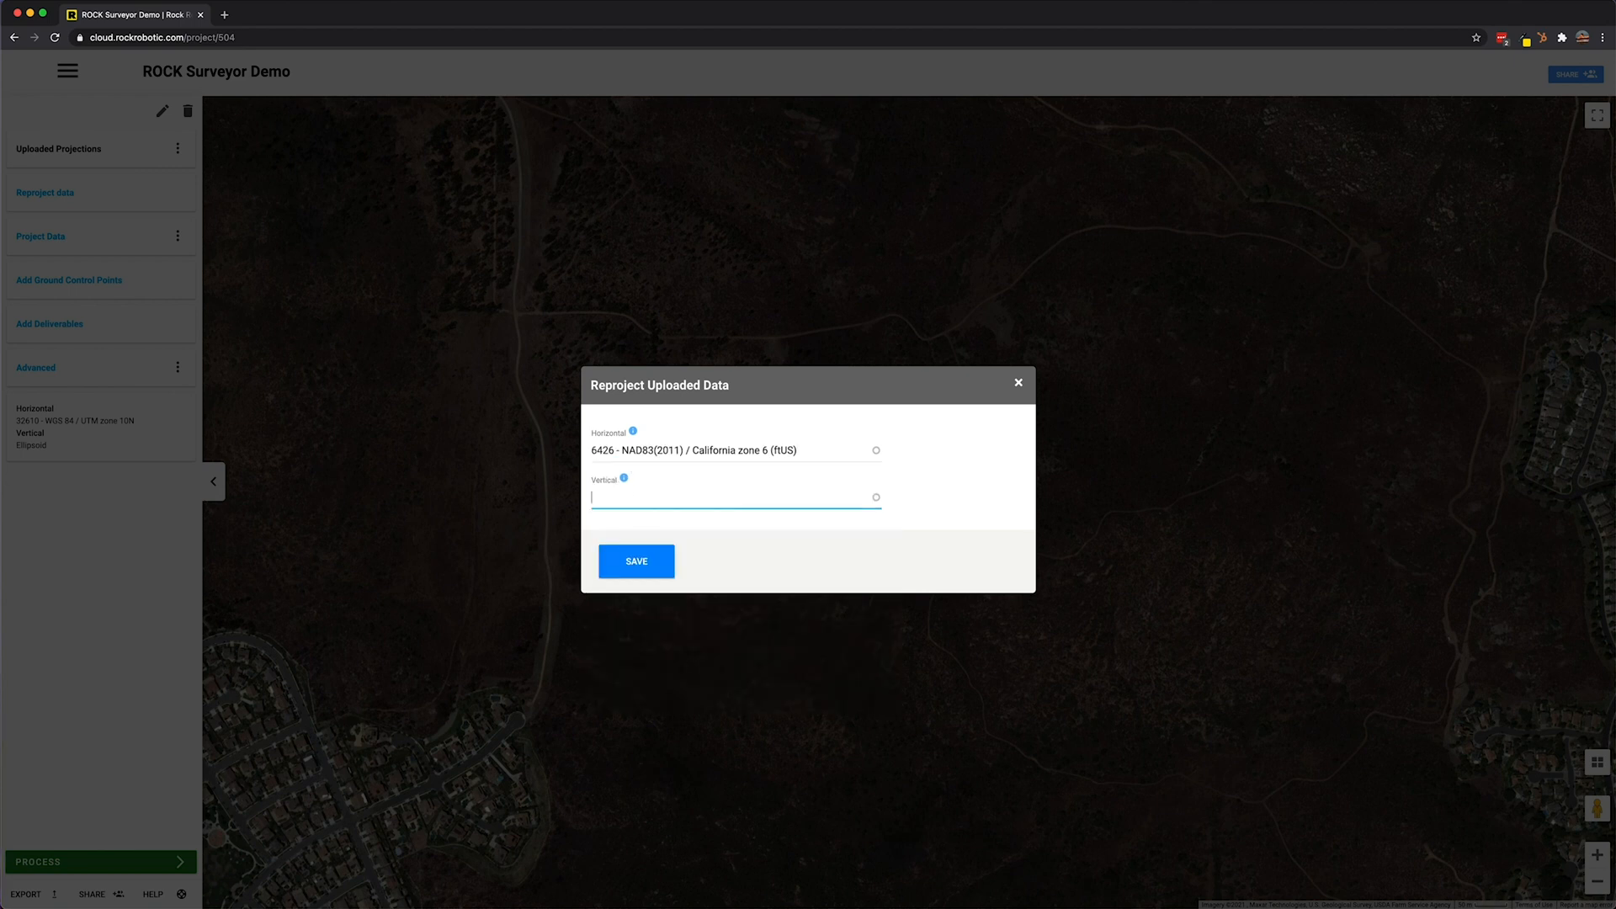
type("NAVD88")
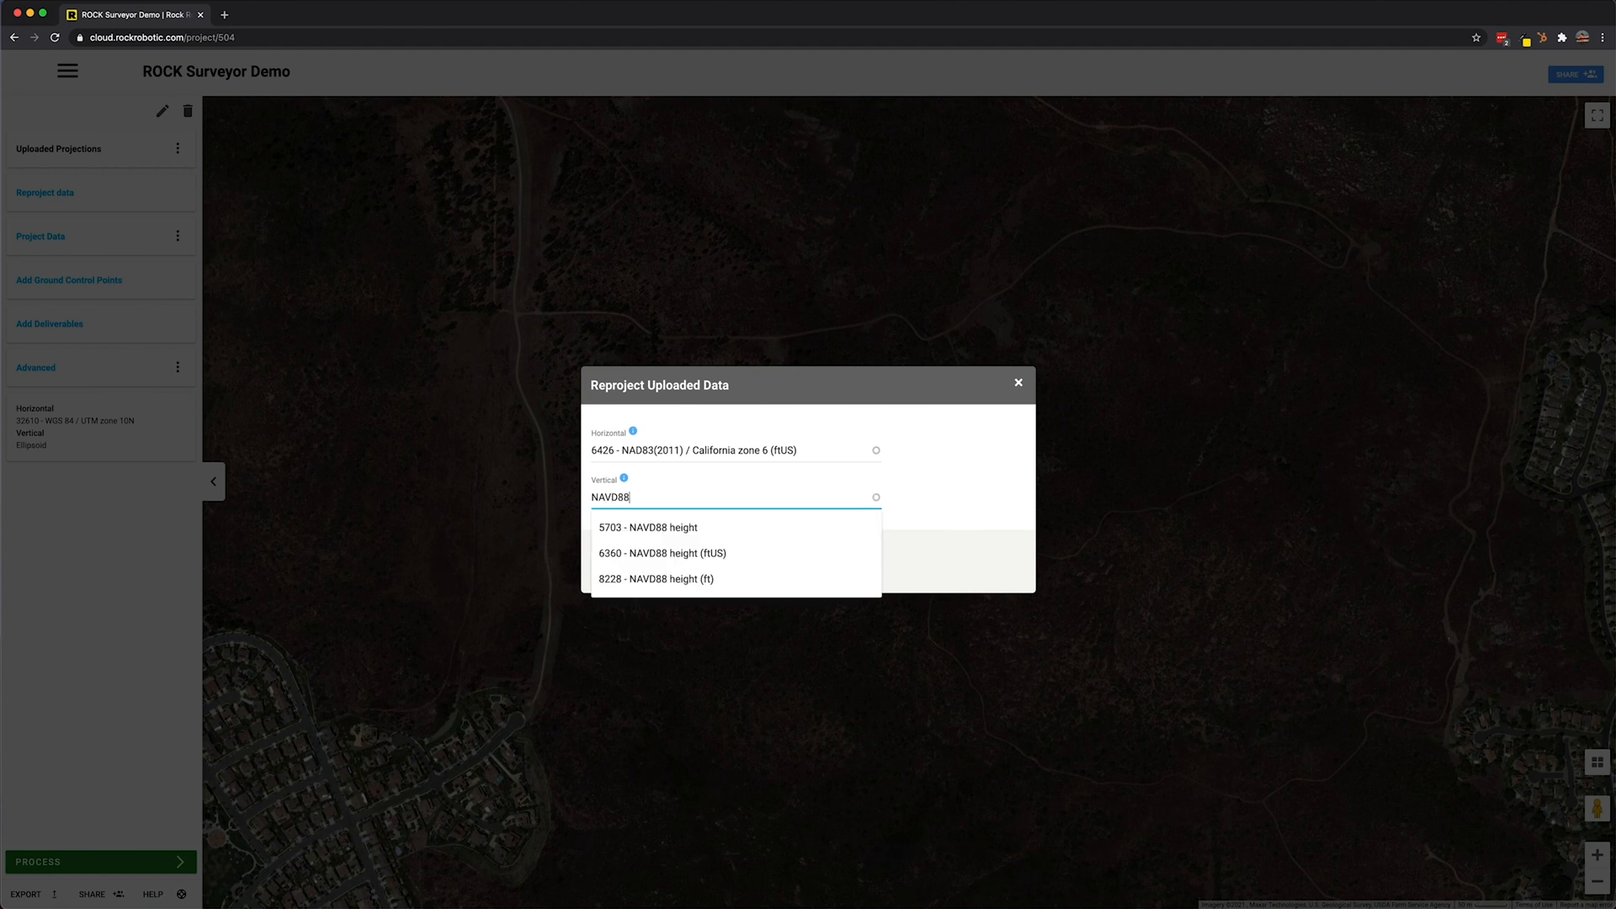
mouse_move(649, 554)
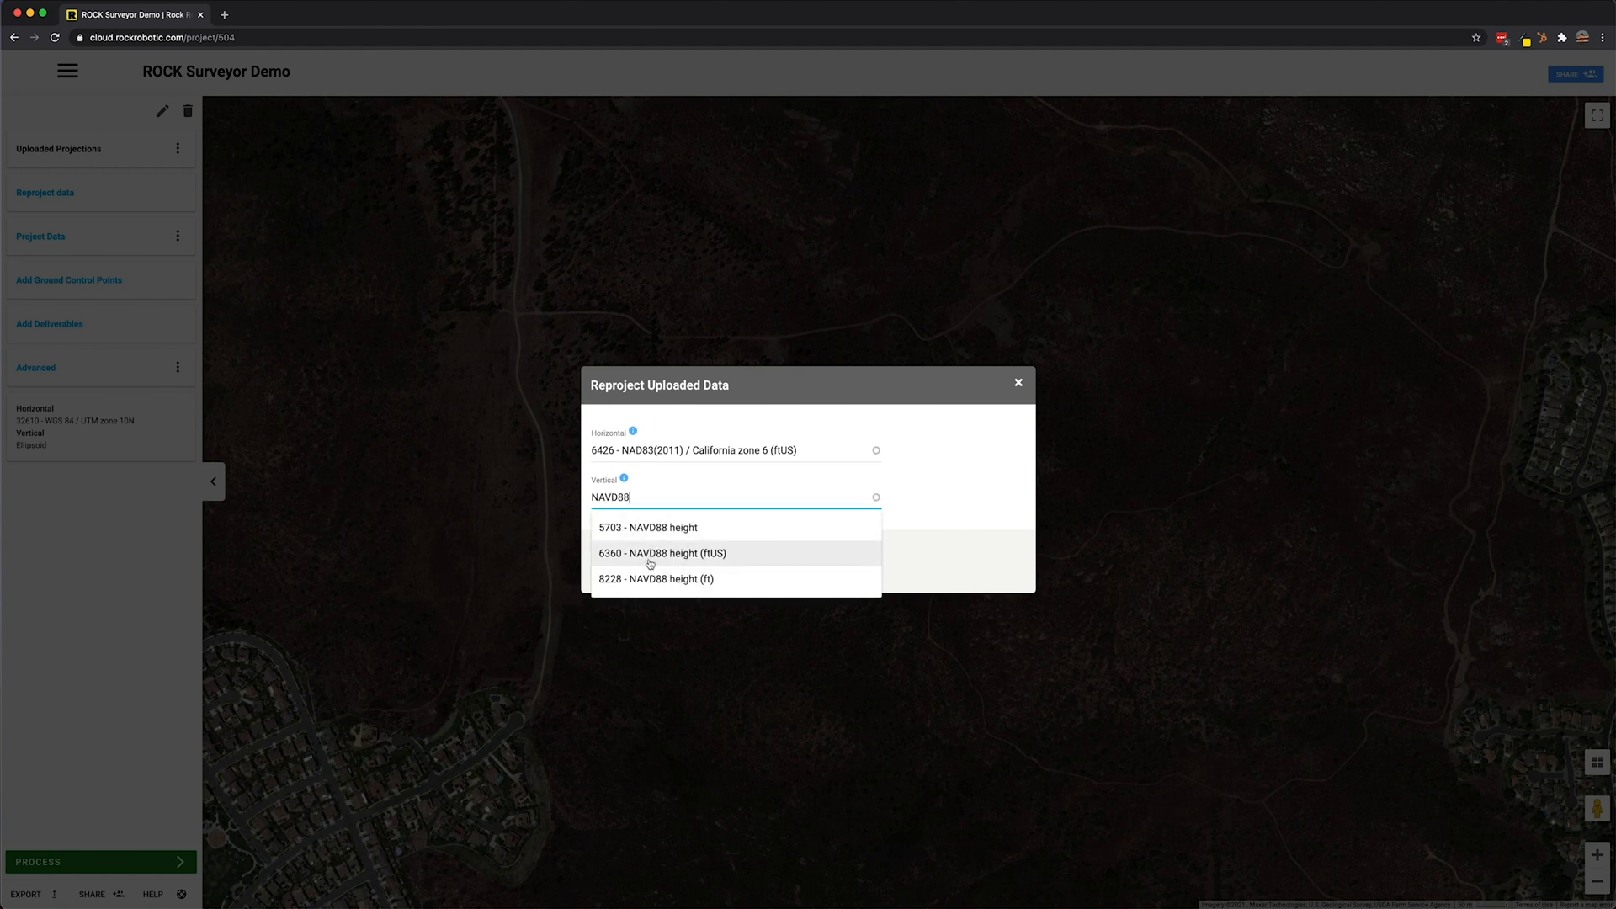